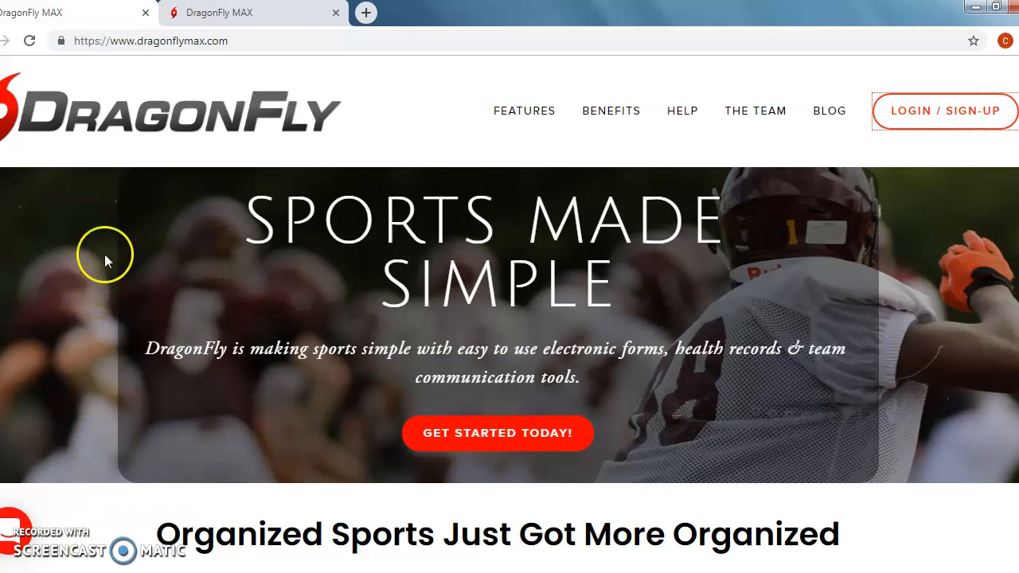
mouse_move(945, 110)
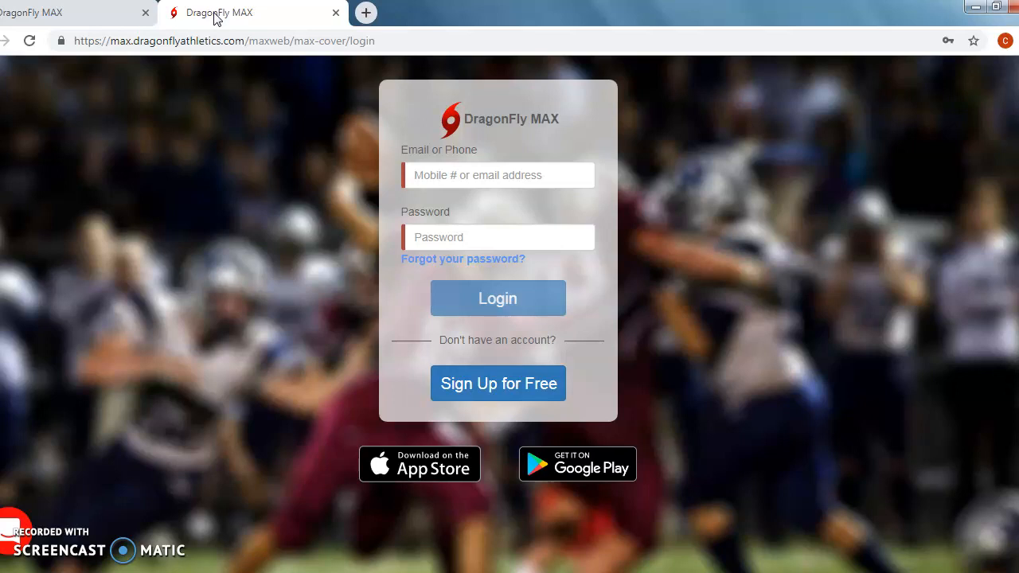
Log in to the parent account with its email and password.
left_click(497, 175)
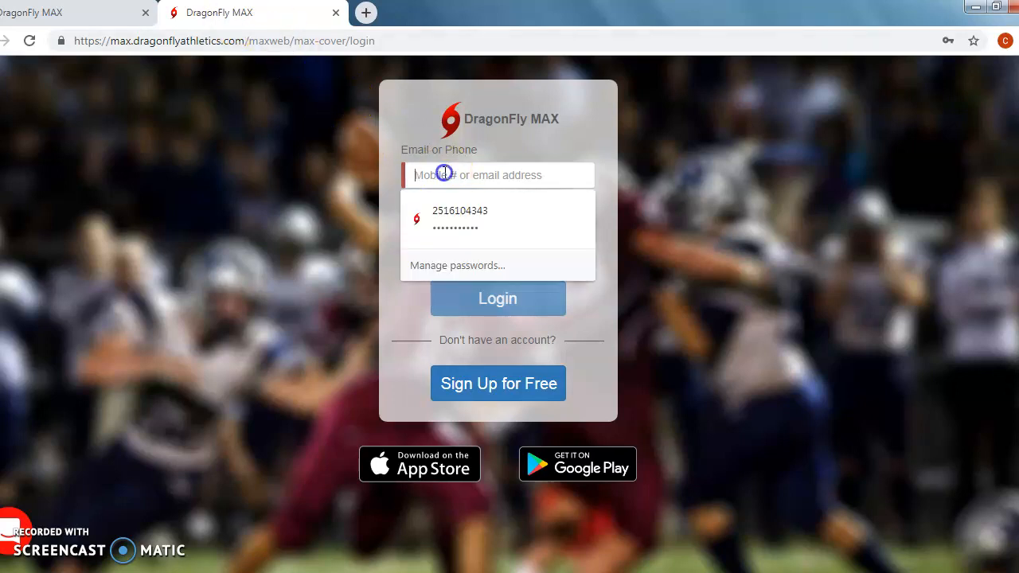
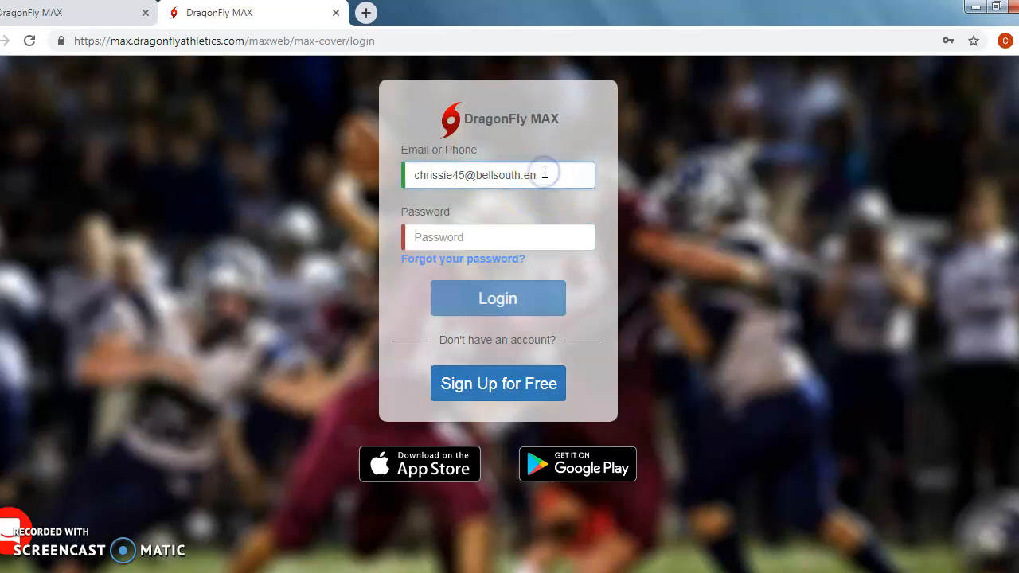
left_click(497, 237)
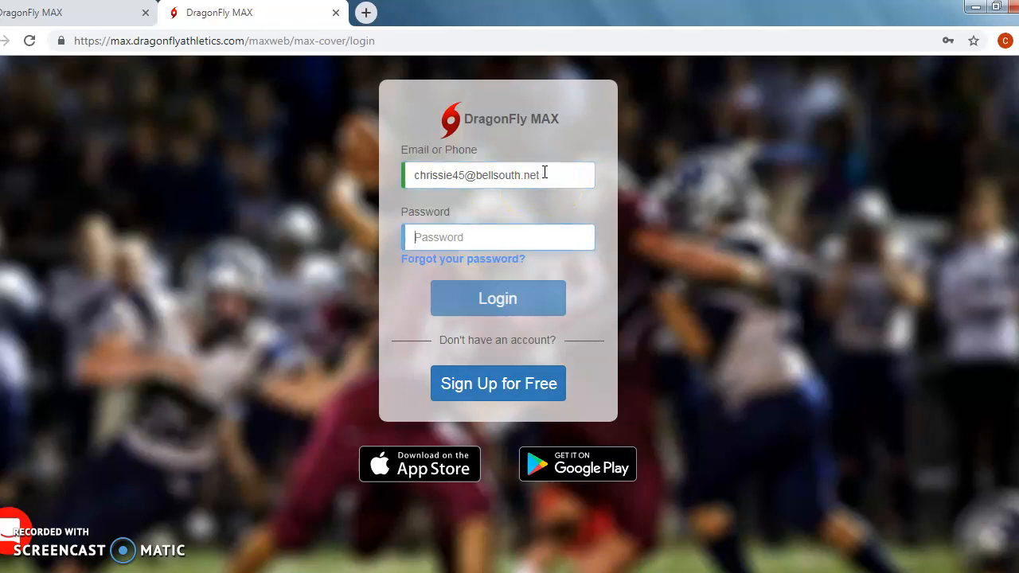
type("••••••••")
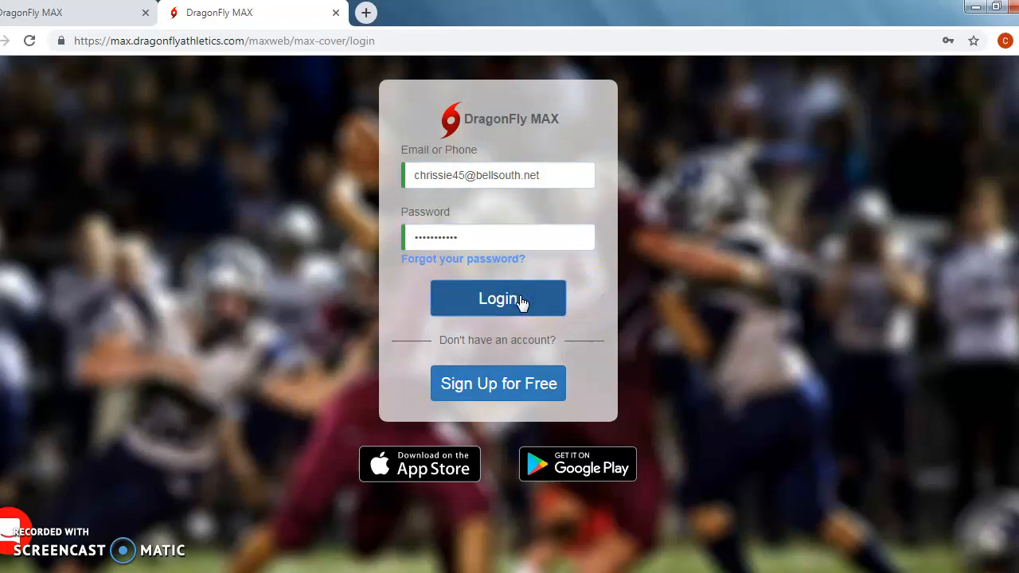
left_click(497, 297)
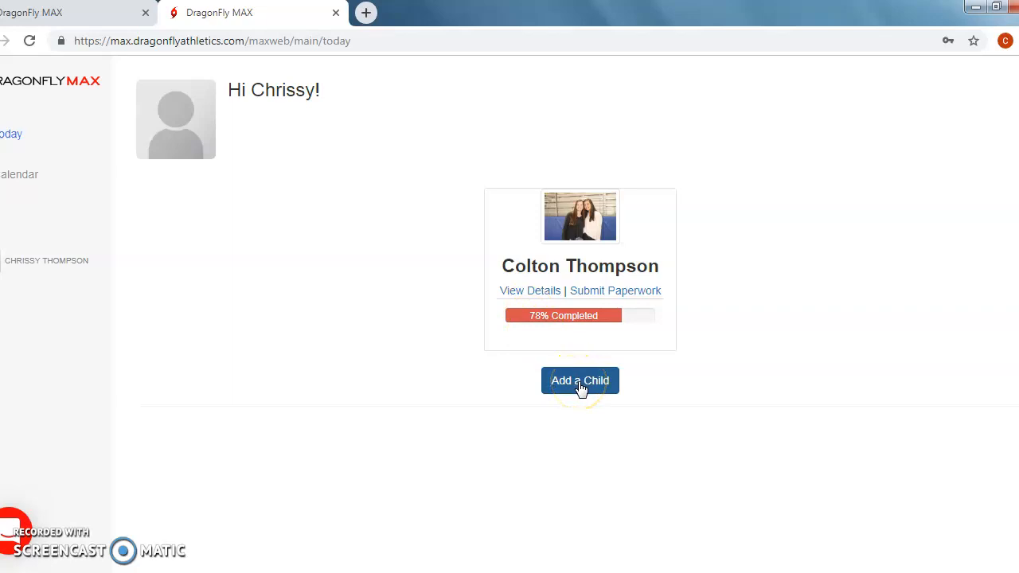
Add a new child named John Doe and continue to the school code step.
left_click(580, 380)
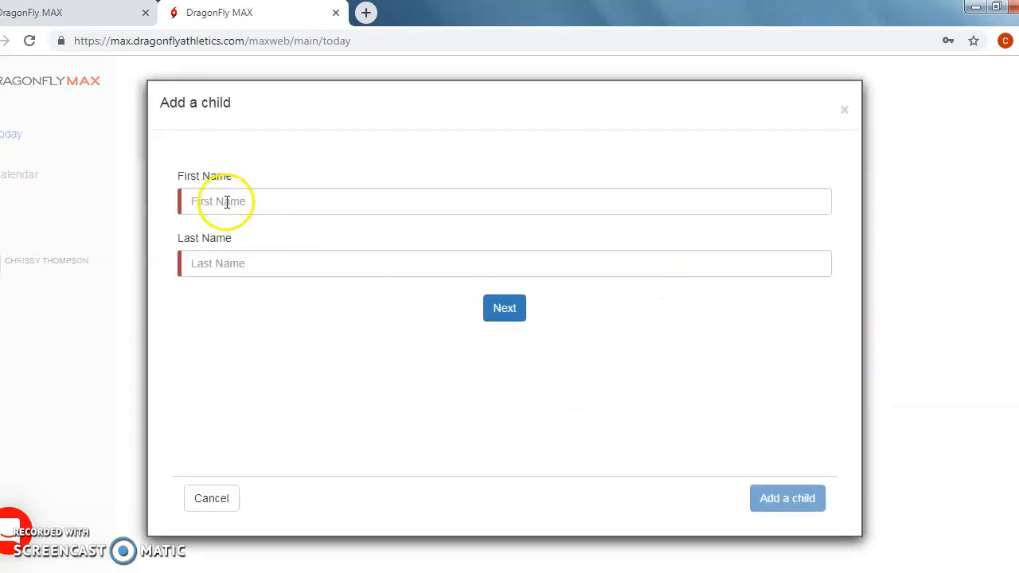
left_click(504, 201)
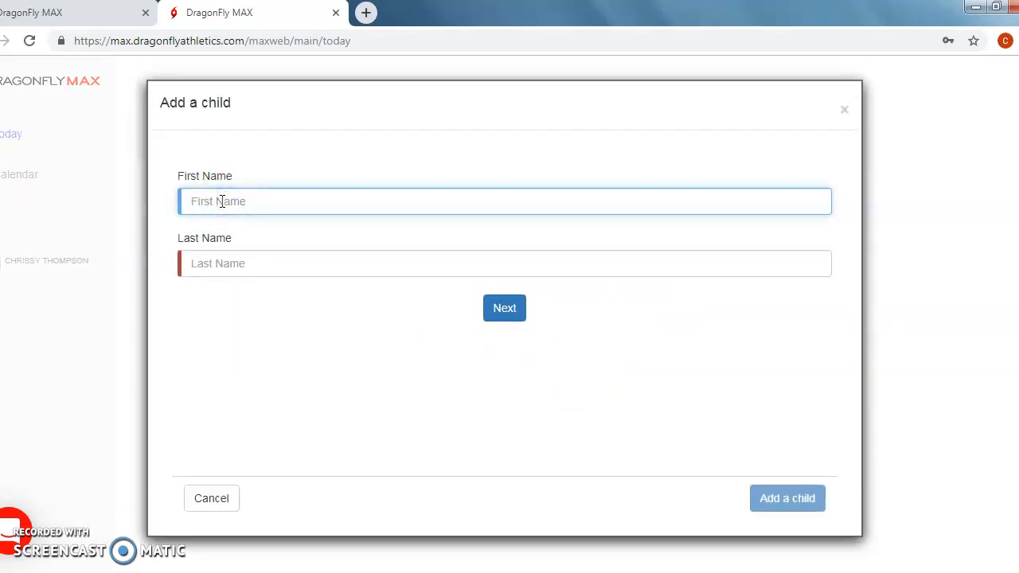
type("J")
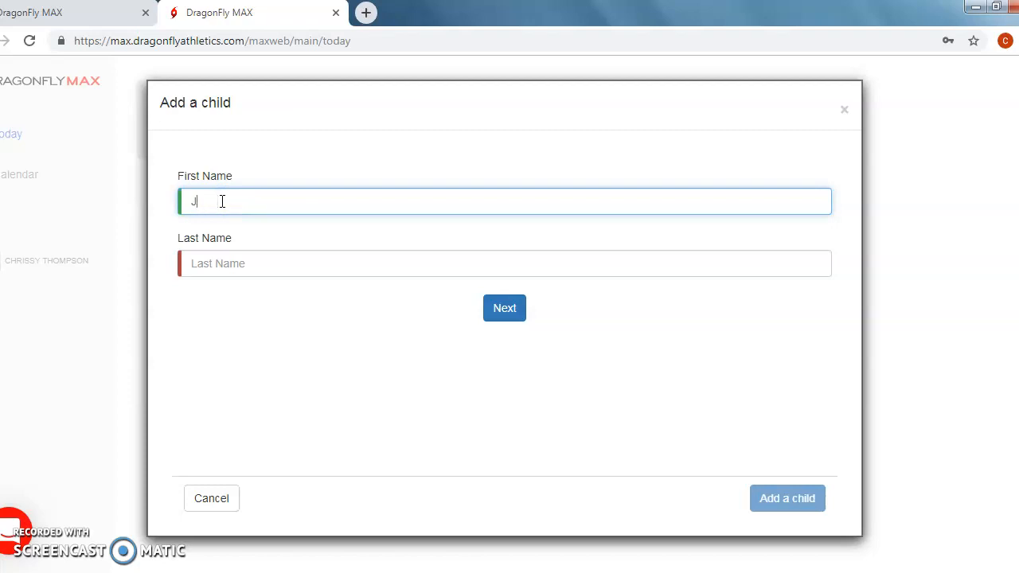
type("Doe")
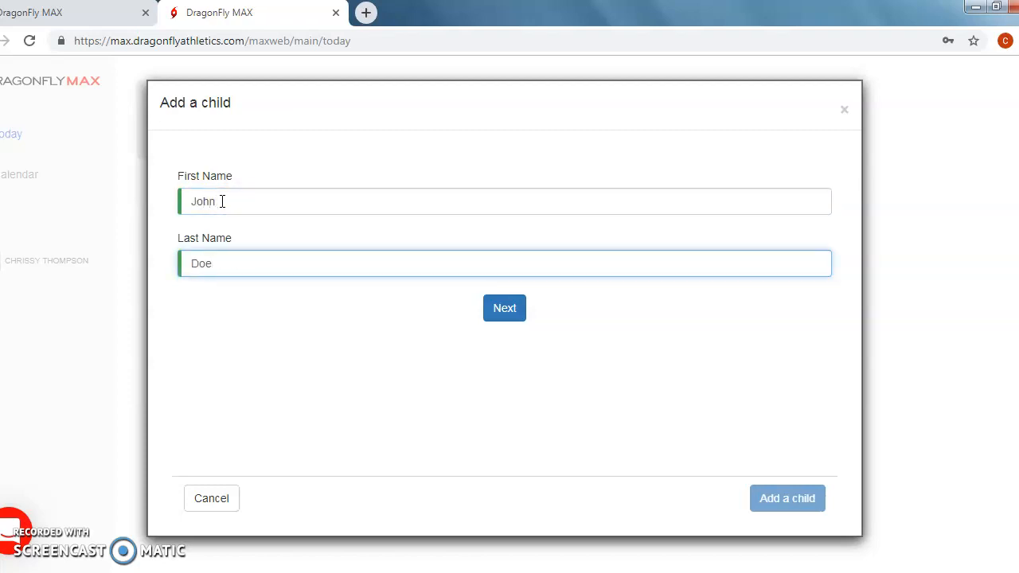
left_click(504, 308)
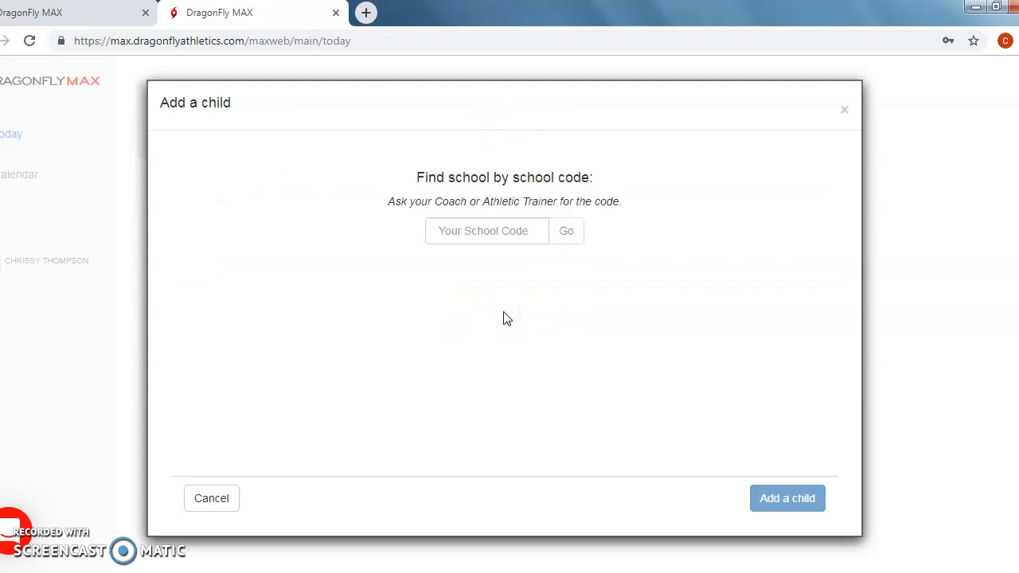
left_click(486, 231)
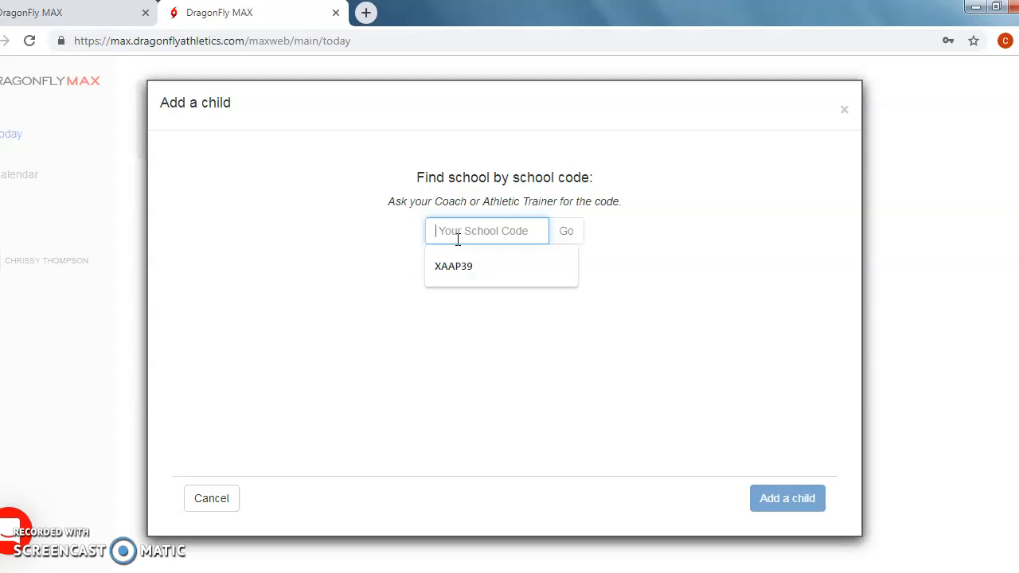
left_click(453, 266)
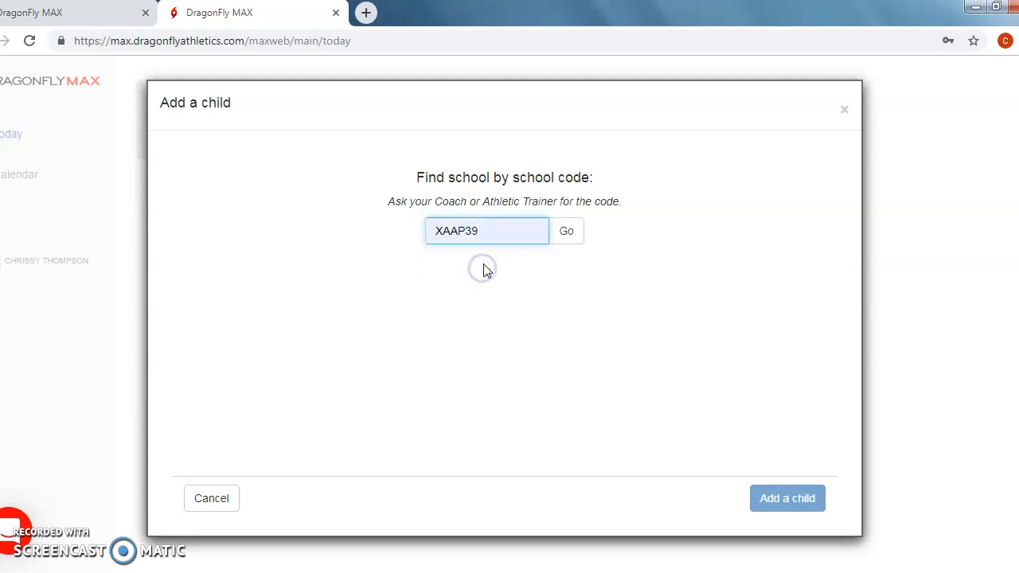
left_click(487, 231)
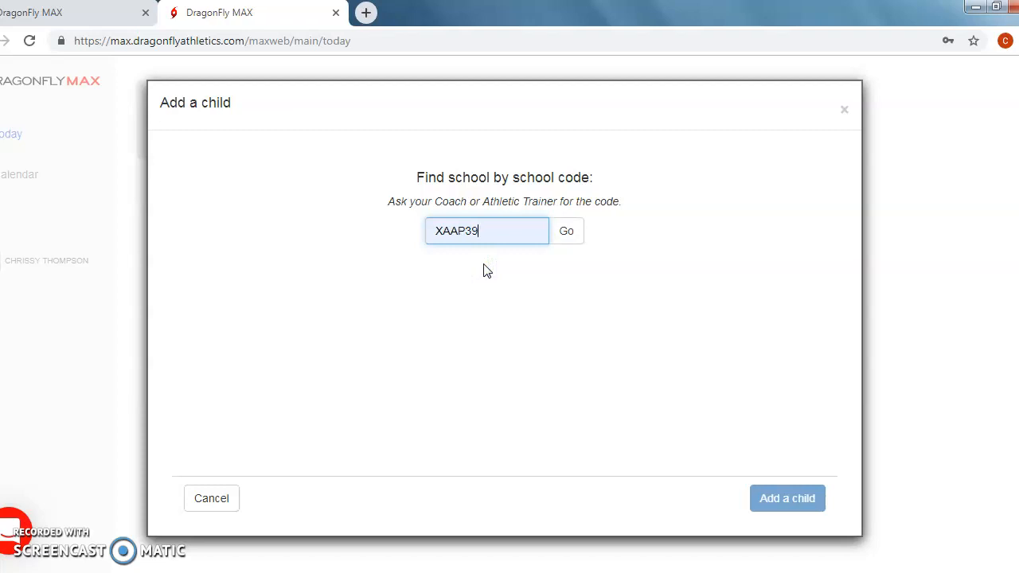
left_click(566, 231)
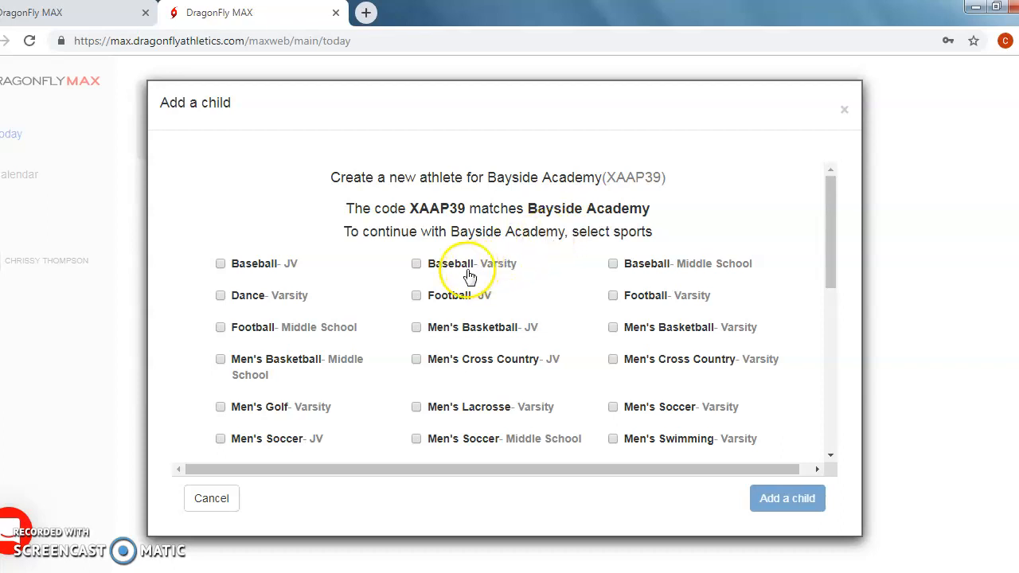
Choose Baseball and Football Varsity for John Doe and finish adding him.
left_click(417, 264)
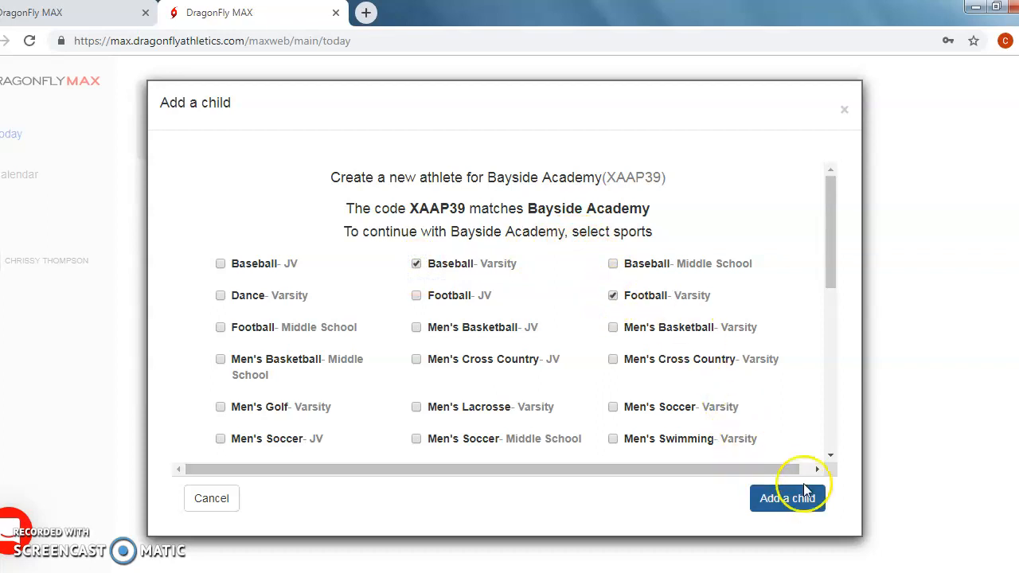
left_click(787, 498)
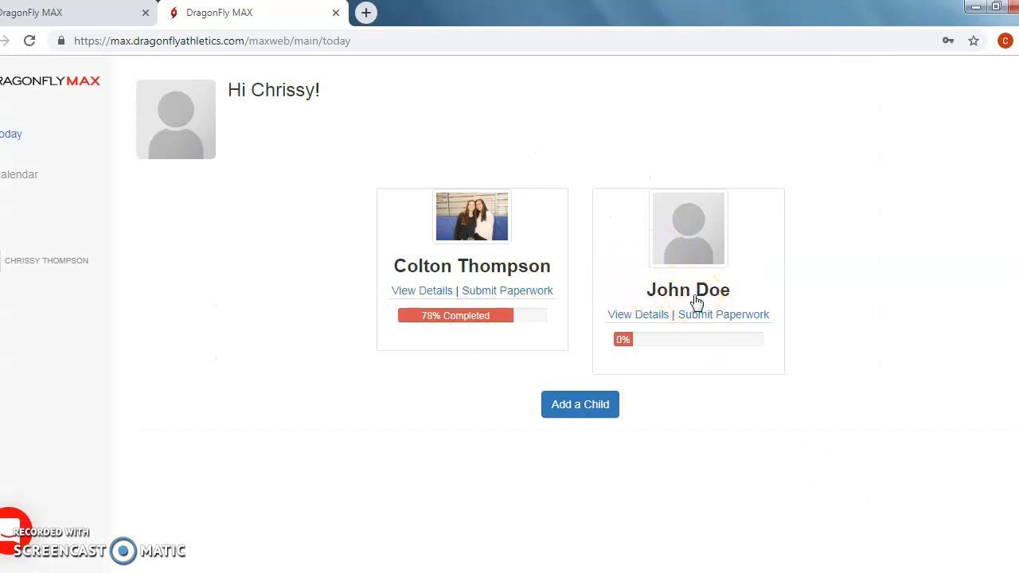
mouse_move(641, 352)
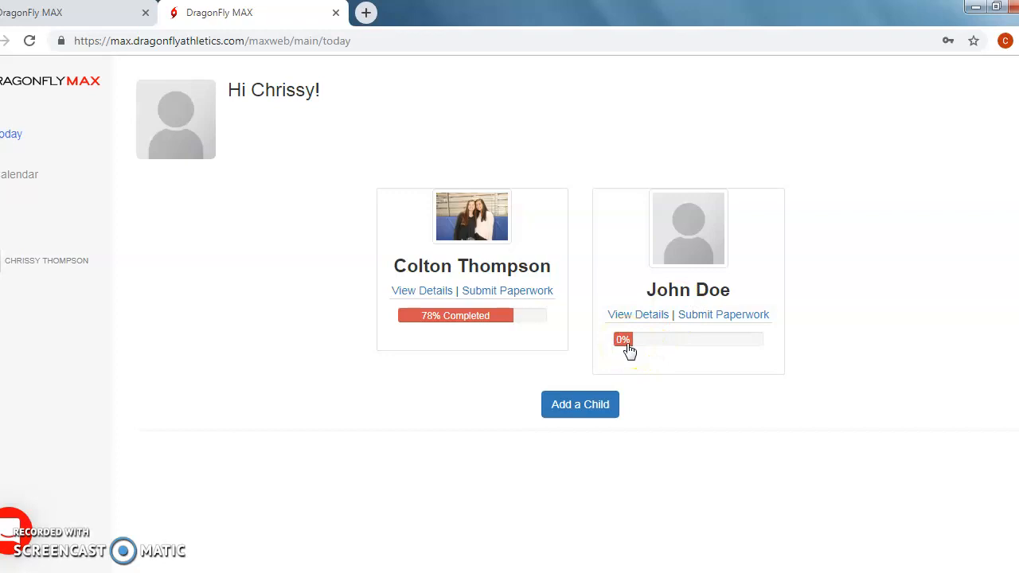
mouse_move(671, 294)
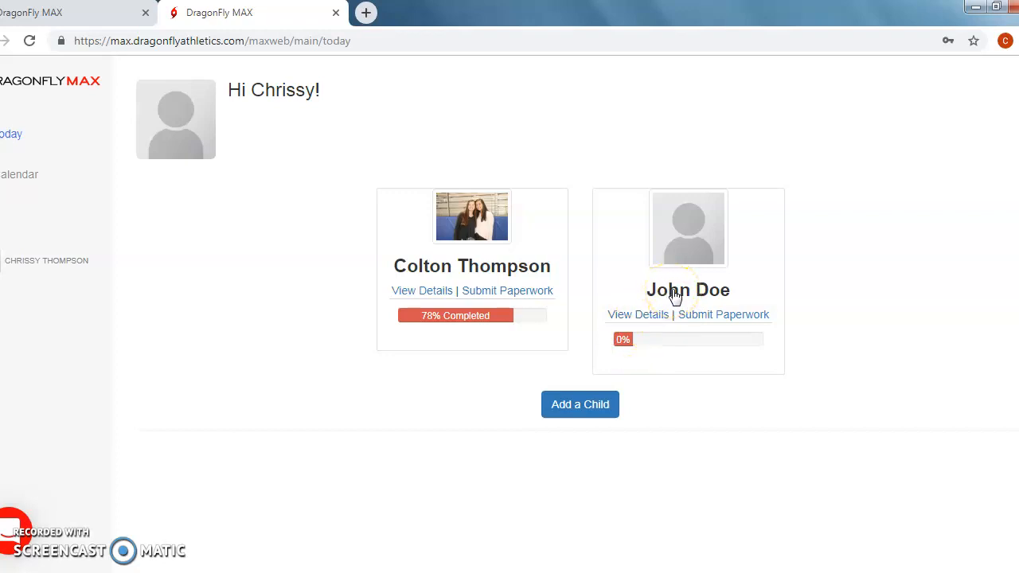
Open John Doe's player page from his card on the Today dashboard.
left_click(638, 314)
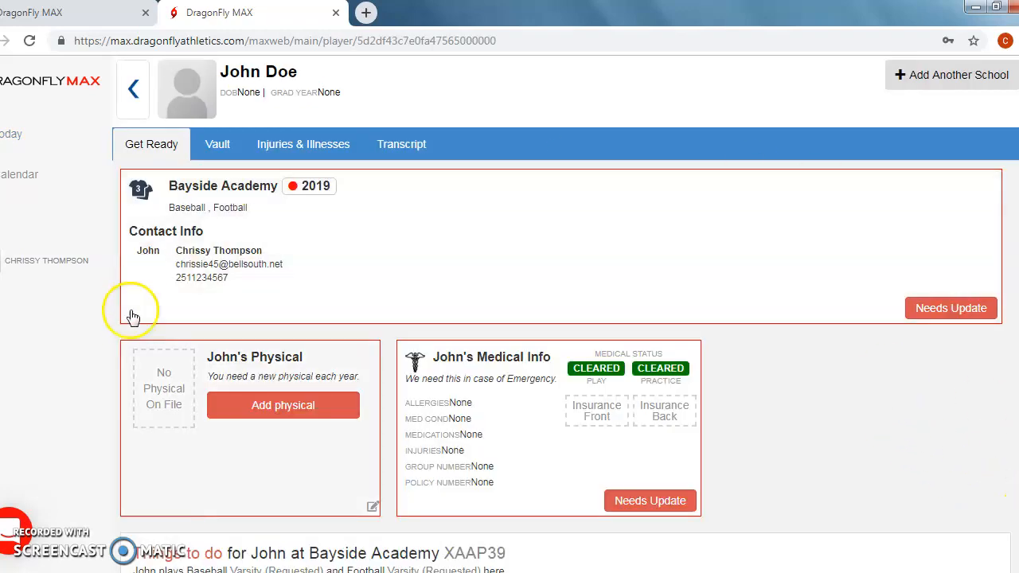
scroll("down", 3)
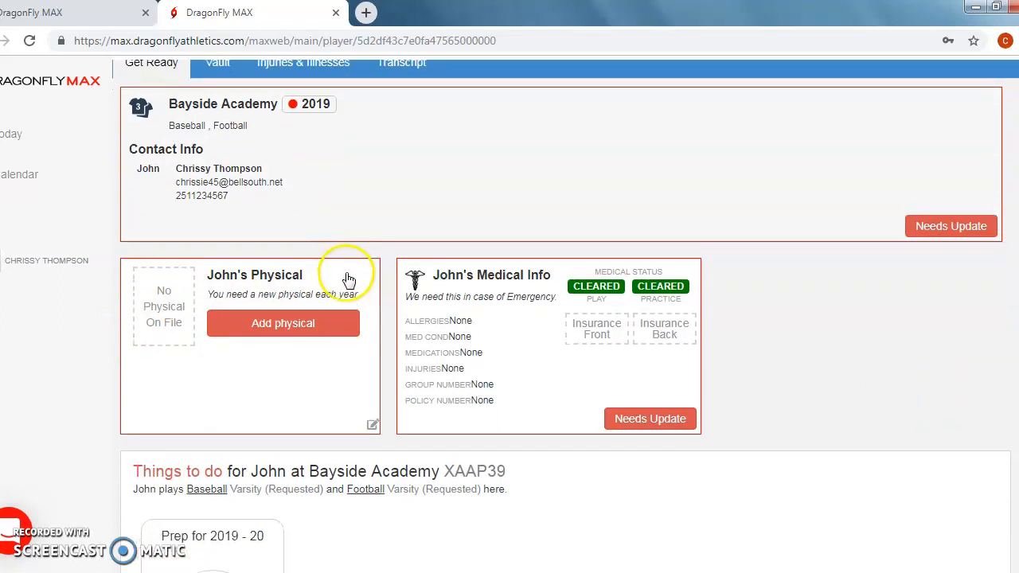
scroll("down", 3)
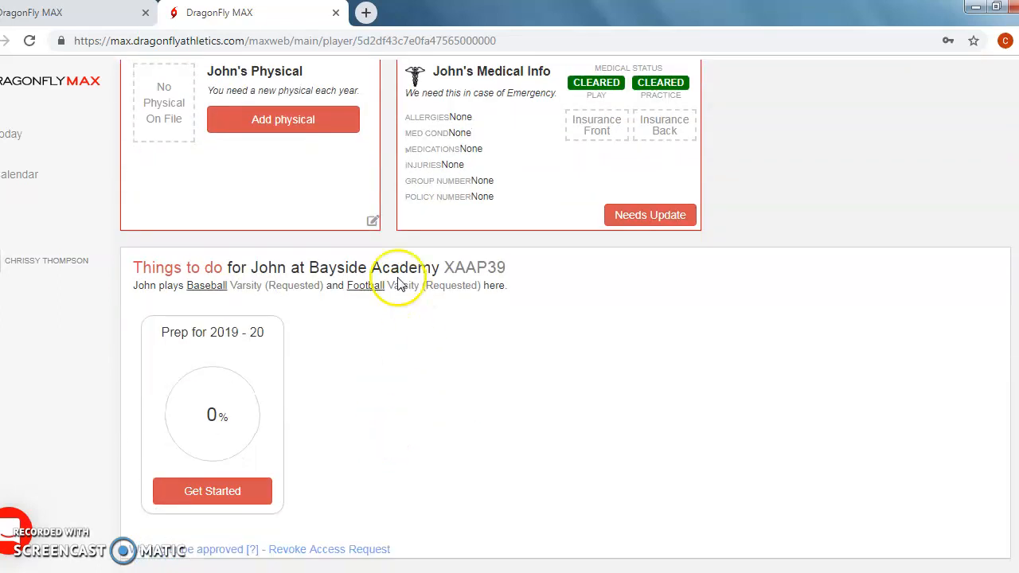
mouse_move(281, 309)
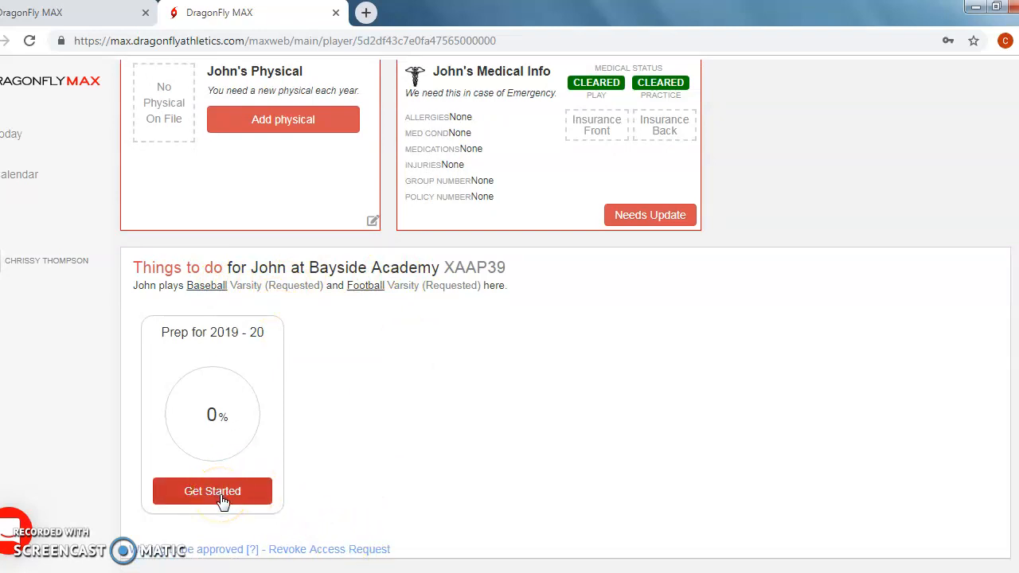
Open the Prep for 2019-20 checklist and its Update Medical & Demographic Info form.
left_click(212, 491)
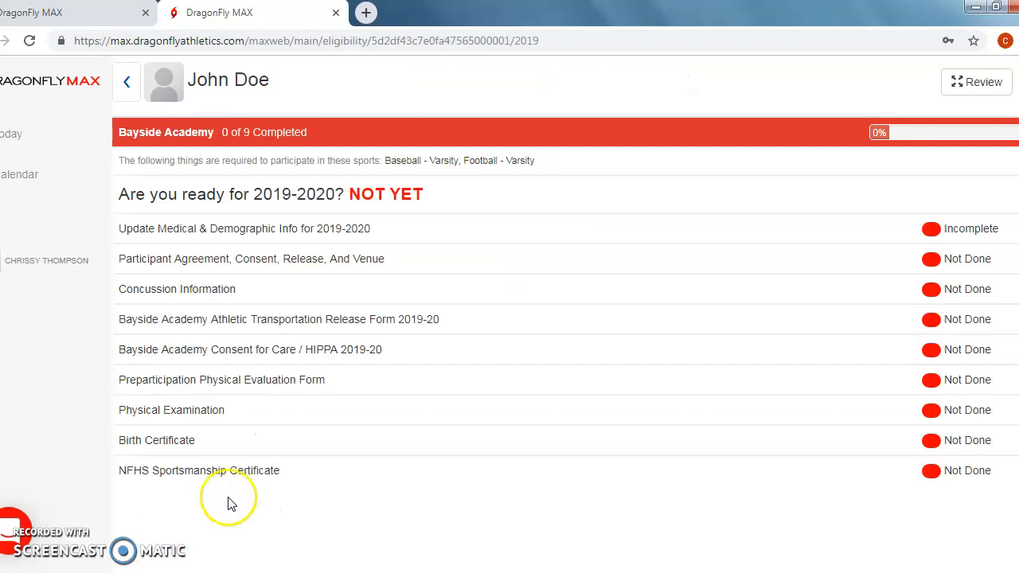
mouse_move(976, 327)
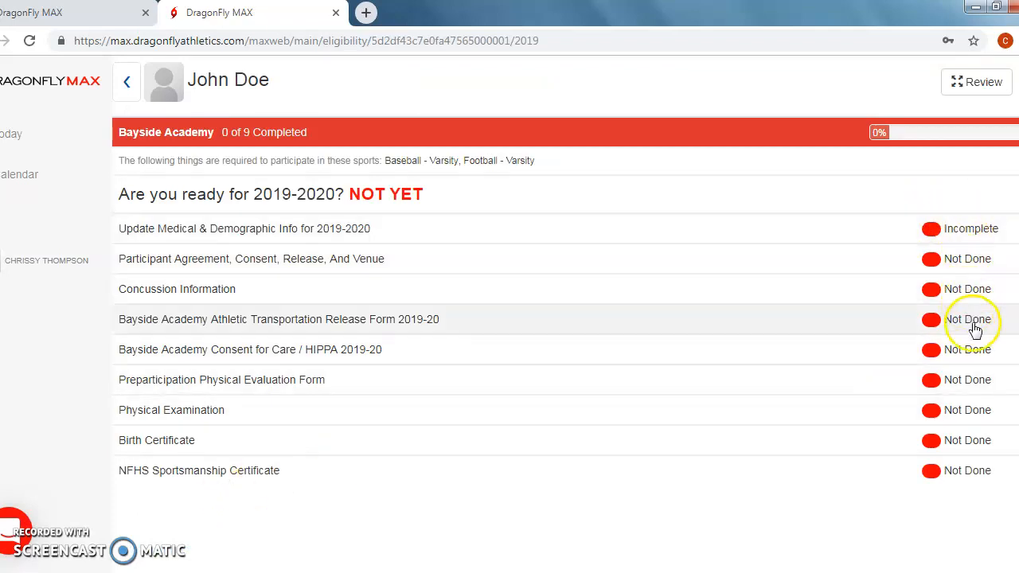
mouse_move(947, 365)
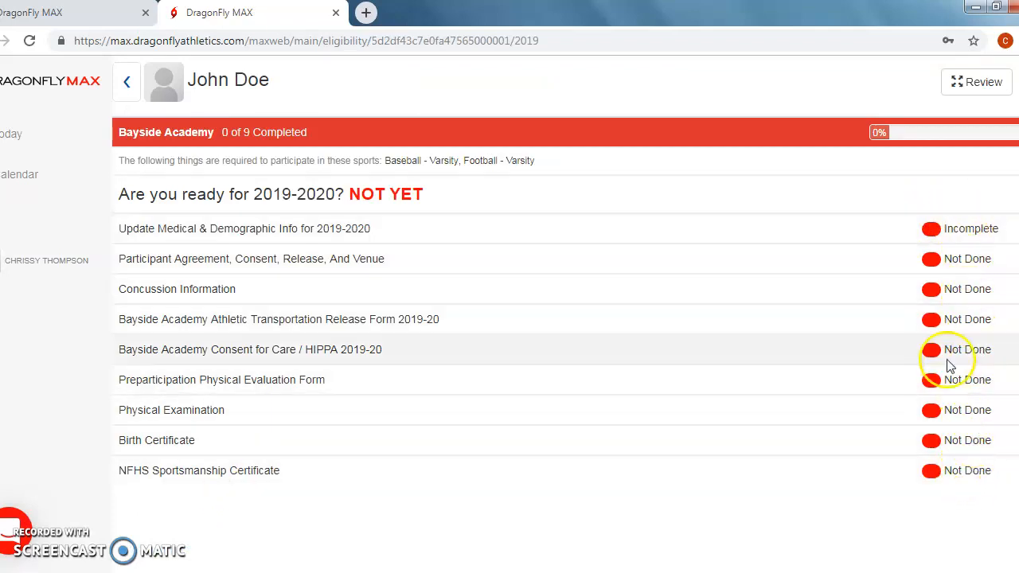
mouse_move(948, 461)
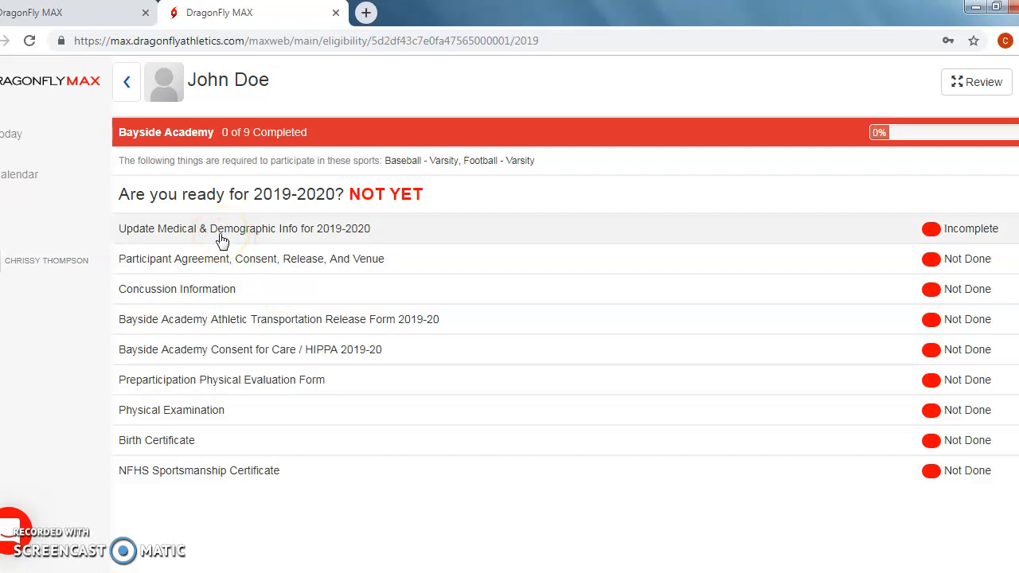
left_click(244, 229)
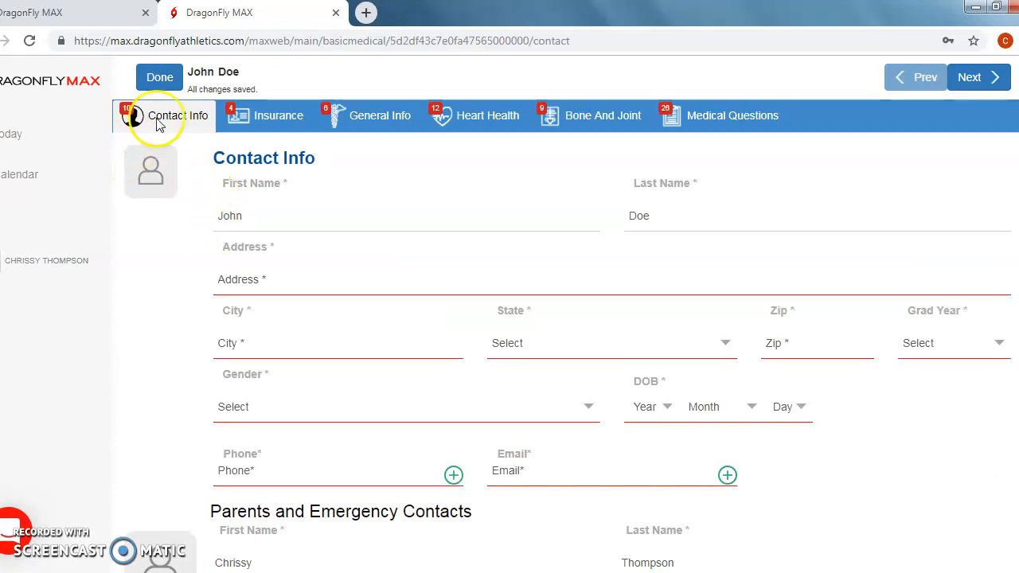
mouse_move(434, 115)
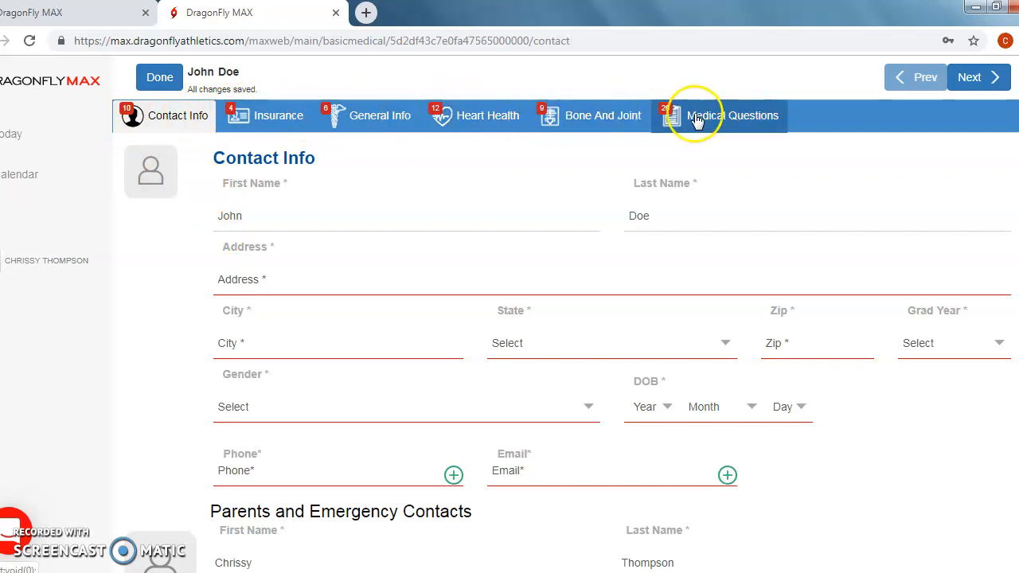
mouse_move(290, 216)
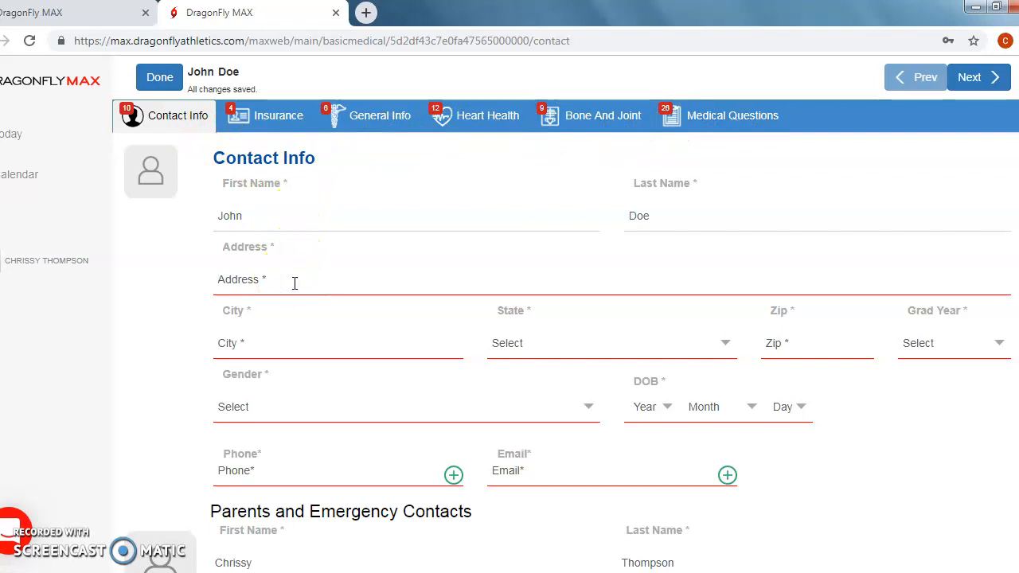
Enter the address 12345 Smith Rd, city Fairhope and the zip code.
type("12345")
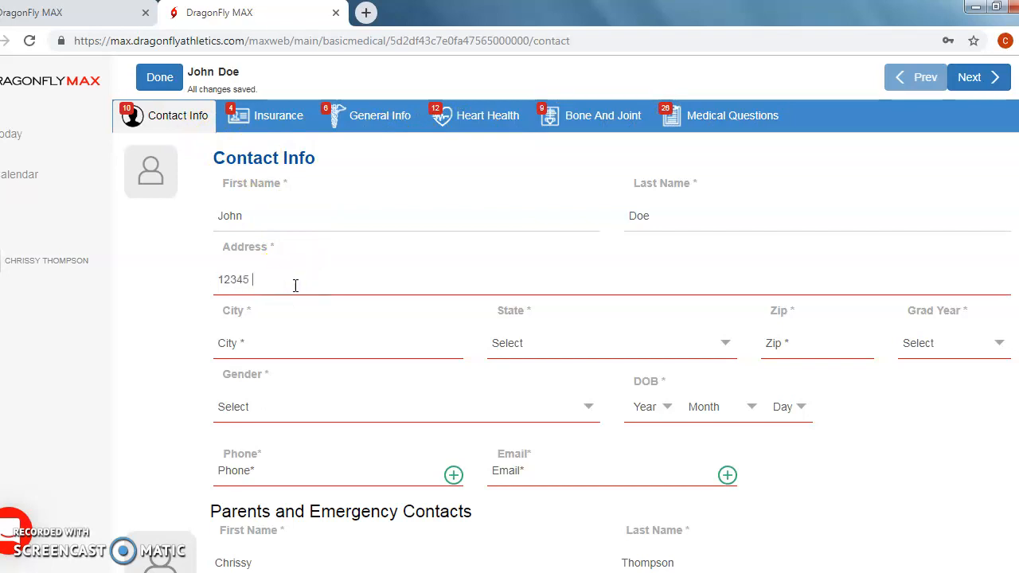
type("Smith Rd")
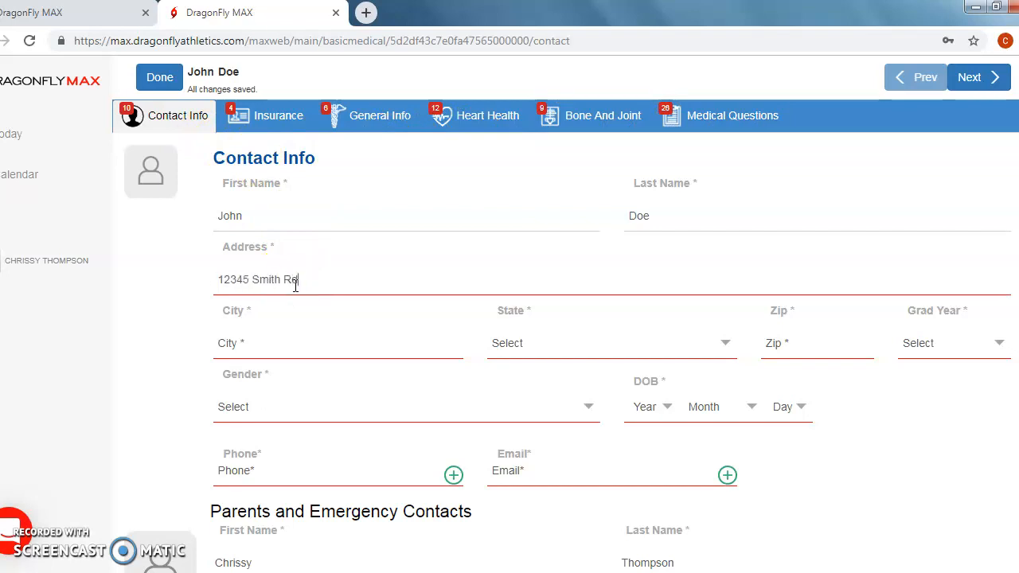
type("Fairh")
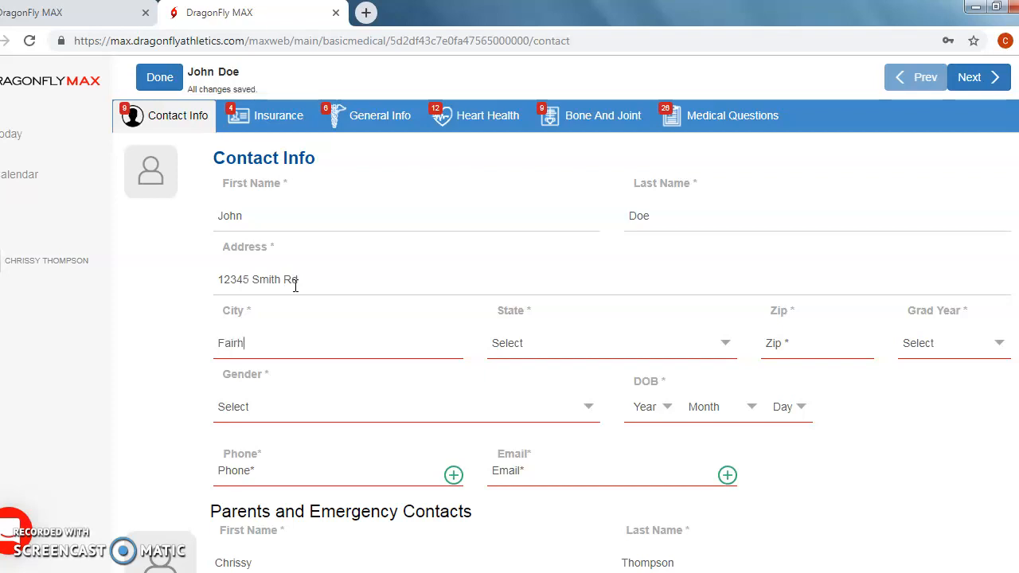
type("ope")
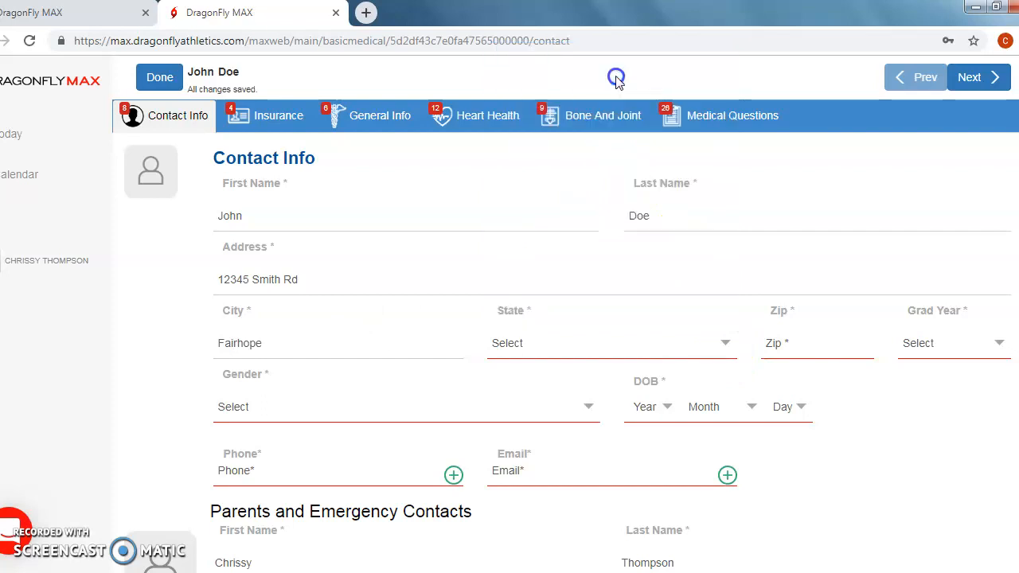
type("36532")
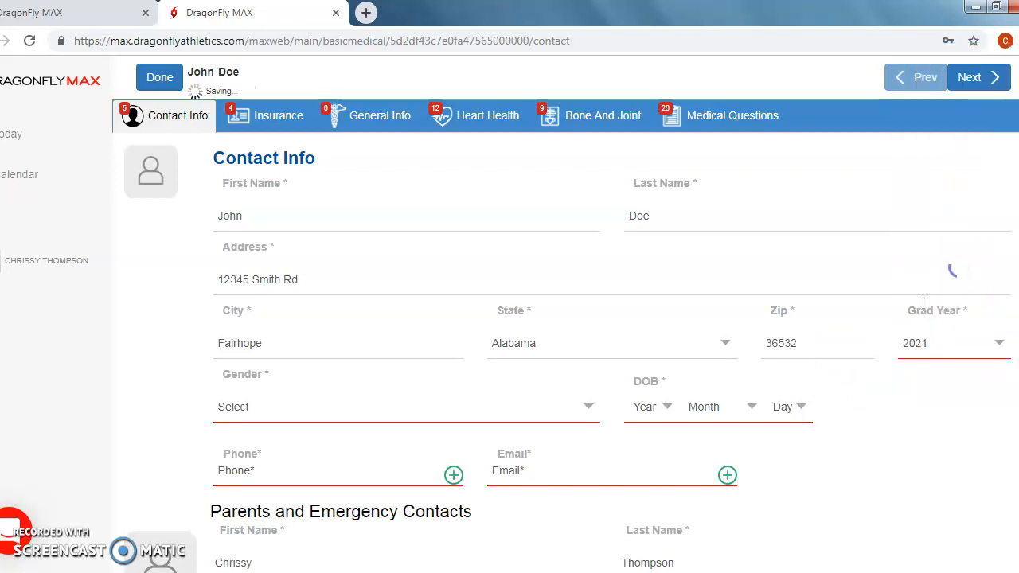
Set gender to Male, pick the birth date, and enter phone and email.
left_click(406, 407)
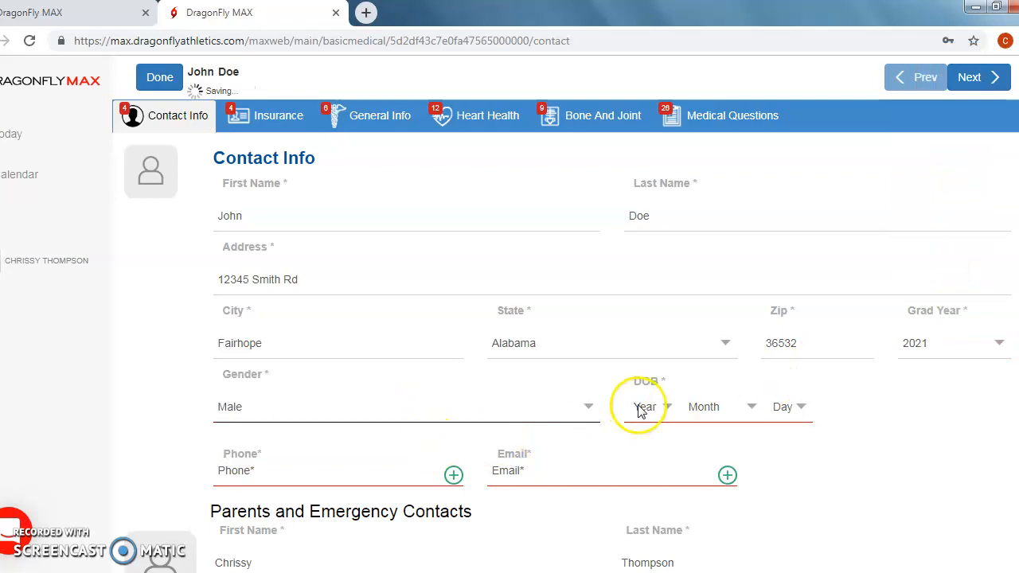
left_click(645, 407)
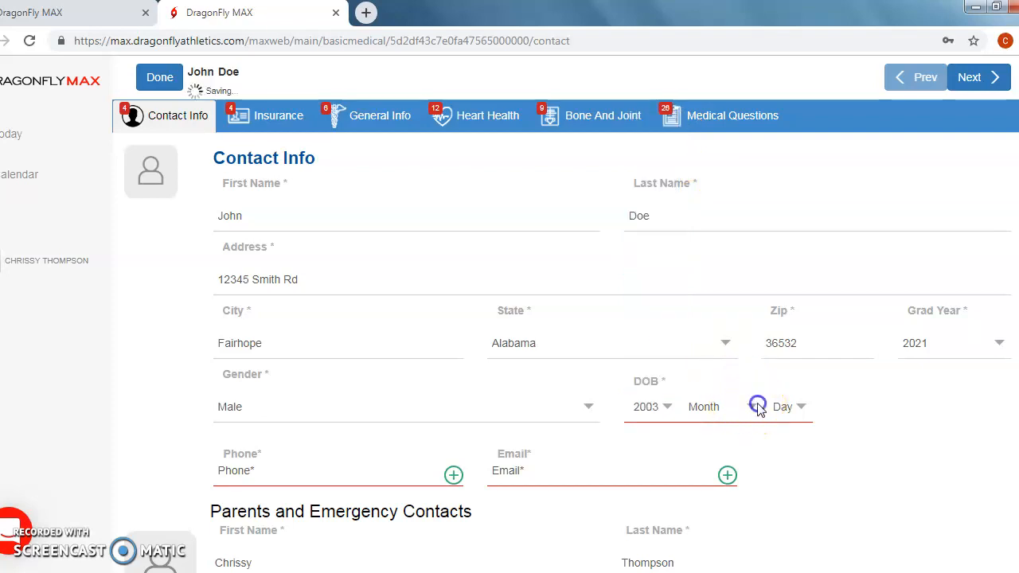
left_click(704, 407)
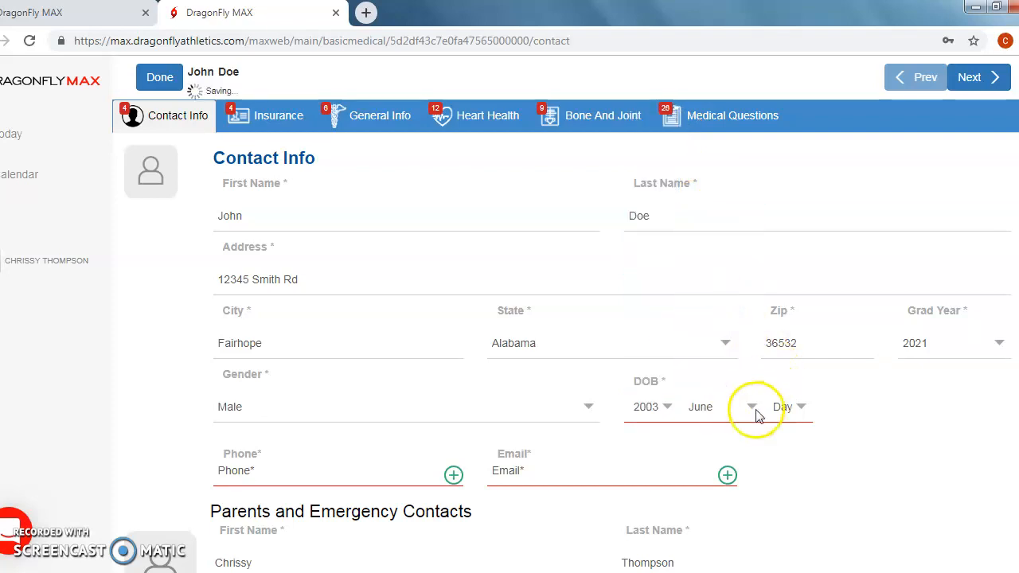
left_click(788, 407)
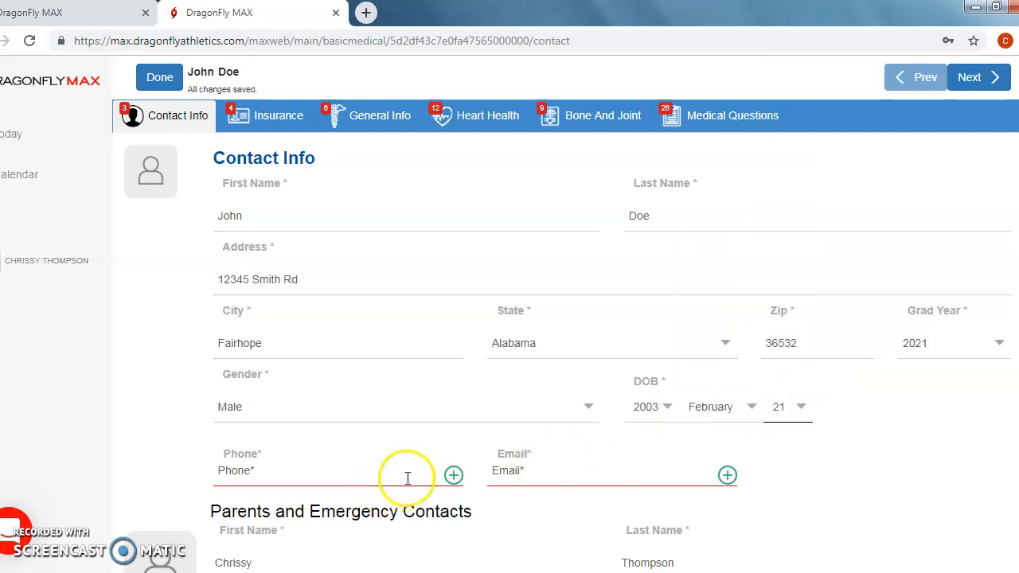
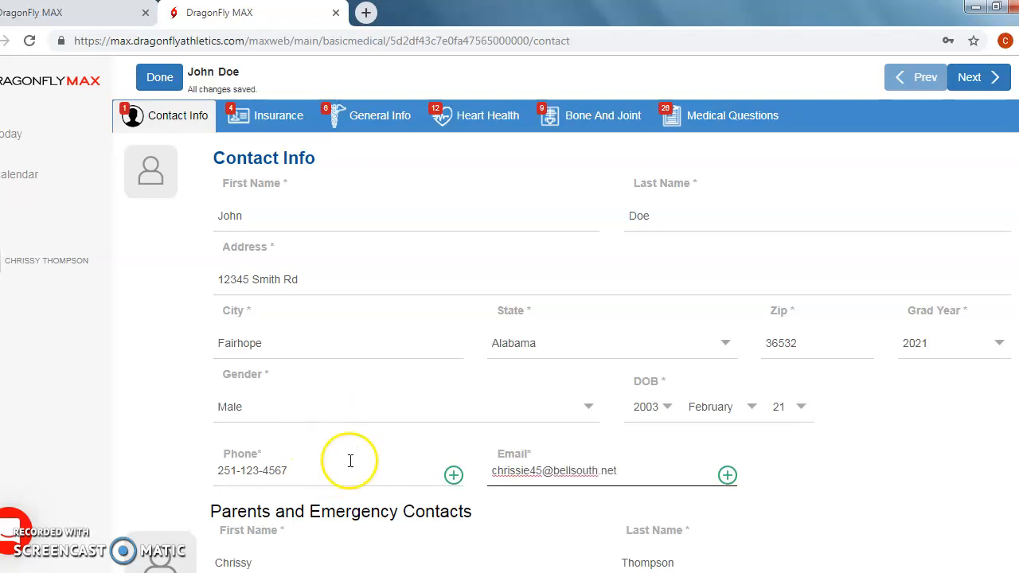
scroll("down", 3)
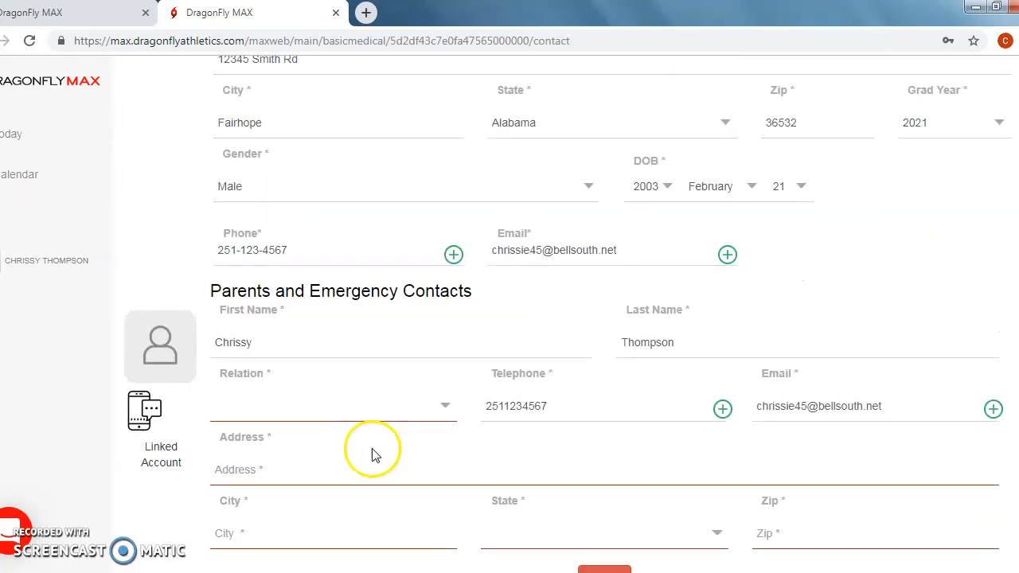
scroll("down", 3)
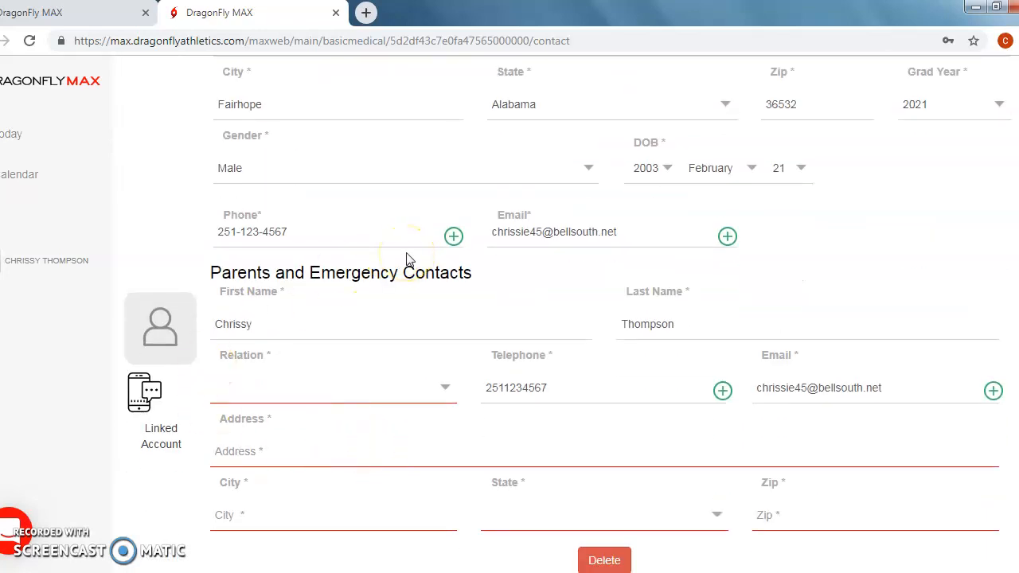
left_click(333, 388)
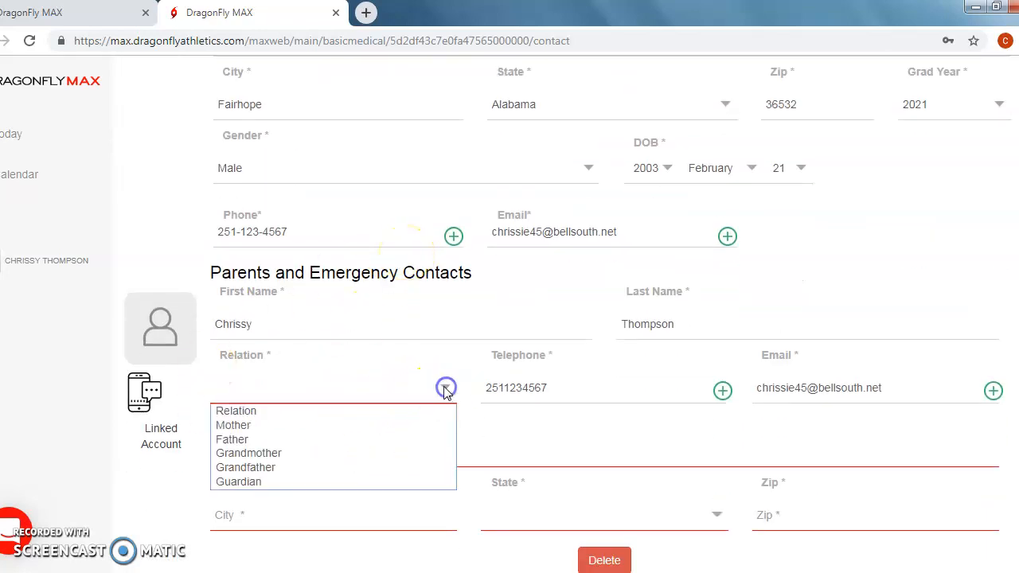
left_click(234, 425)
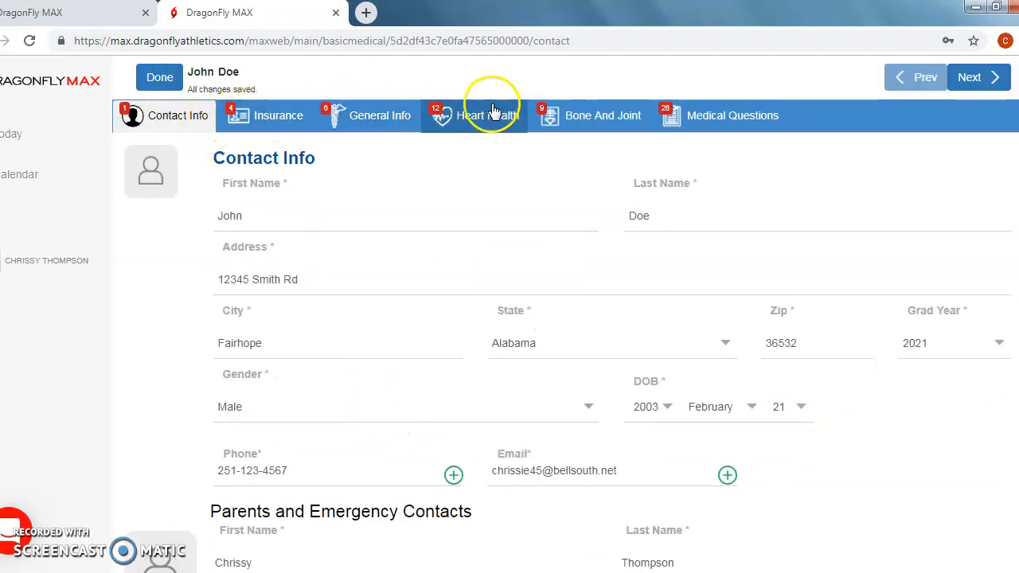
scroll("down", 3)
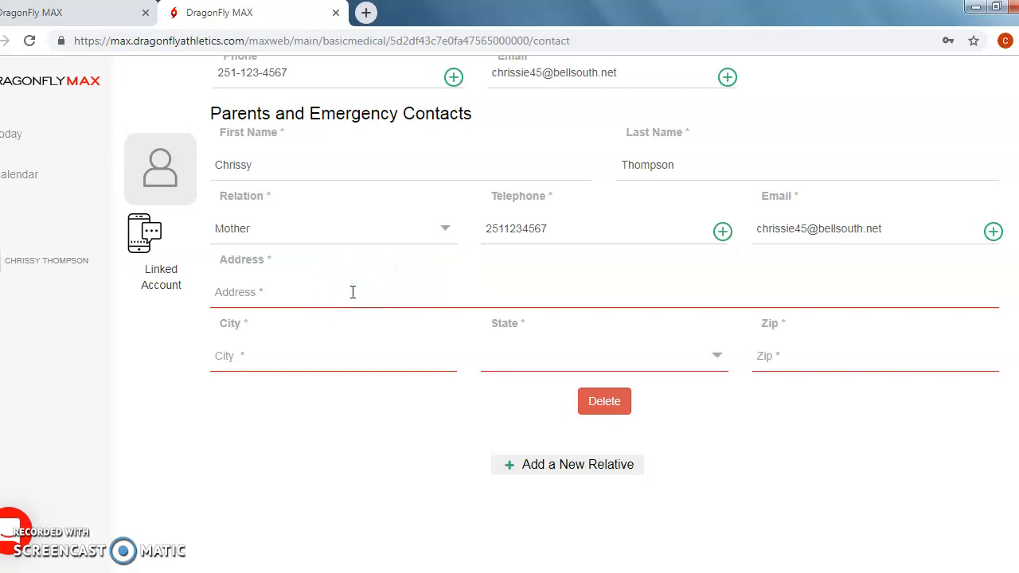
type("12345 Smith")
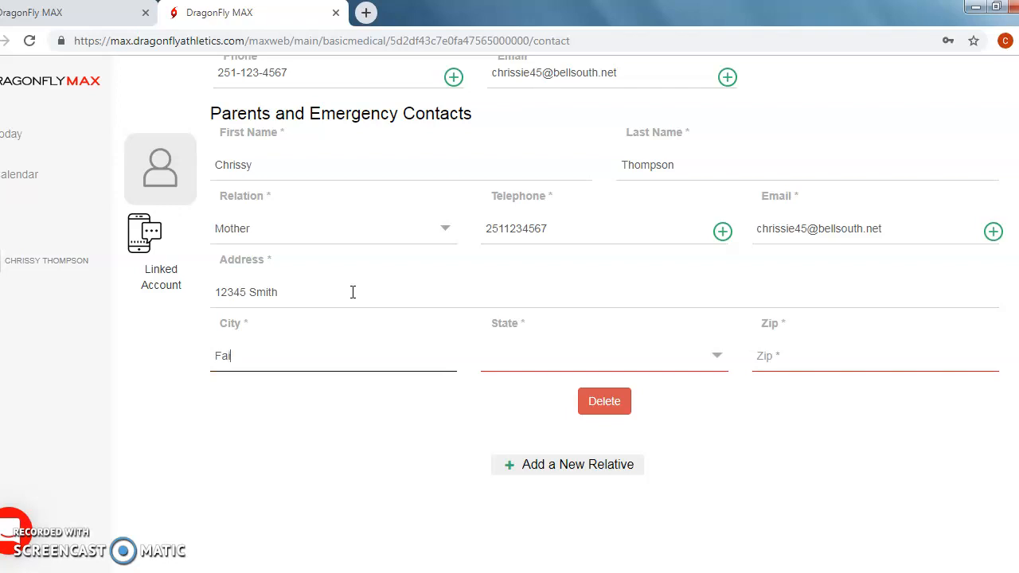
type("rhope")
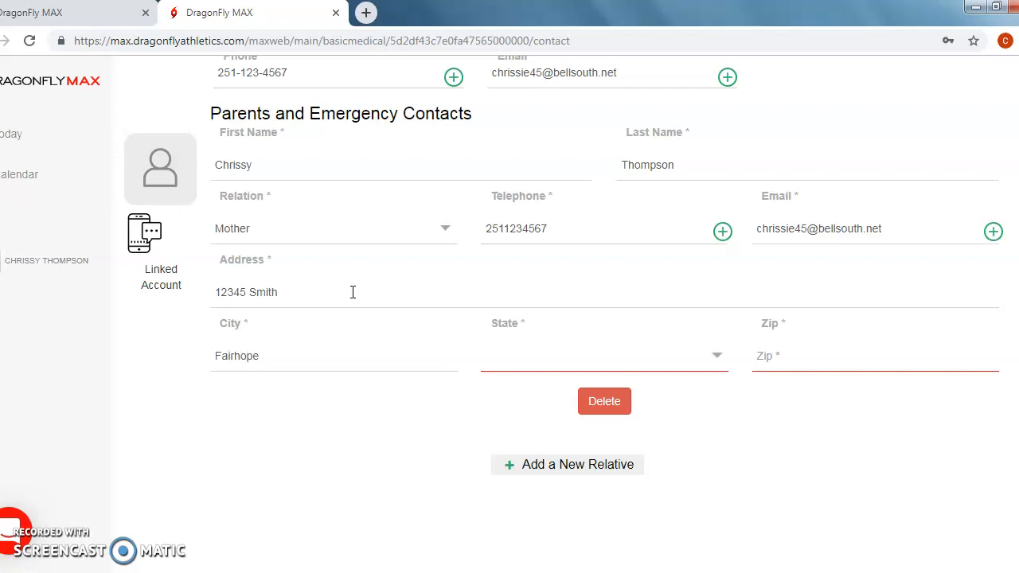
left_click(603, 356)
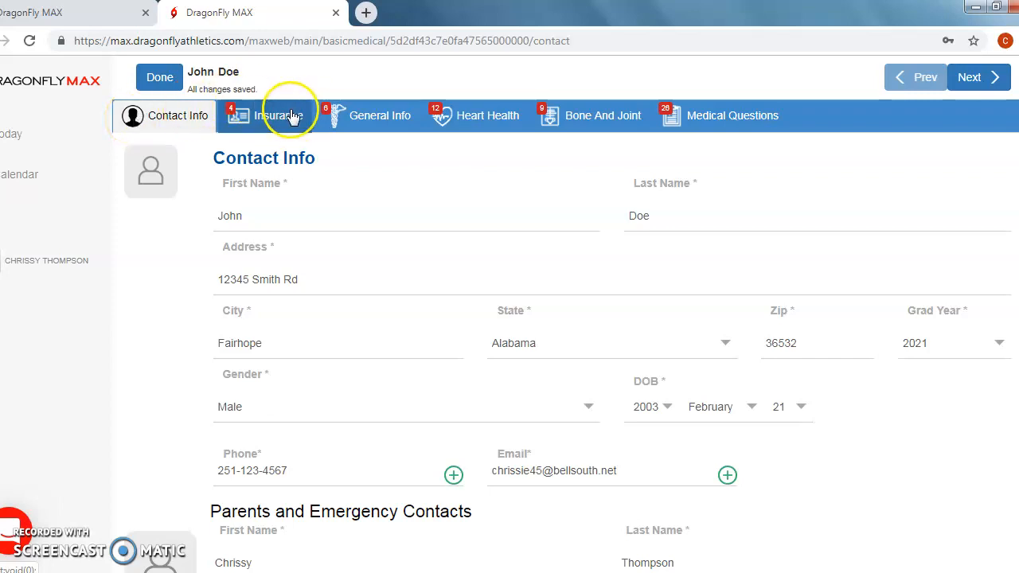
left_click(278, 115)
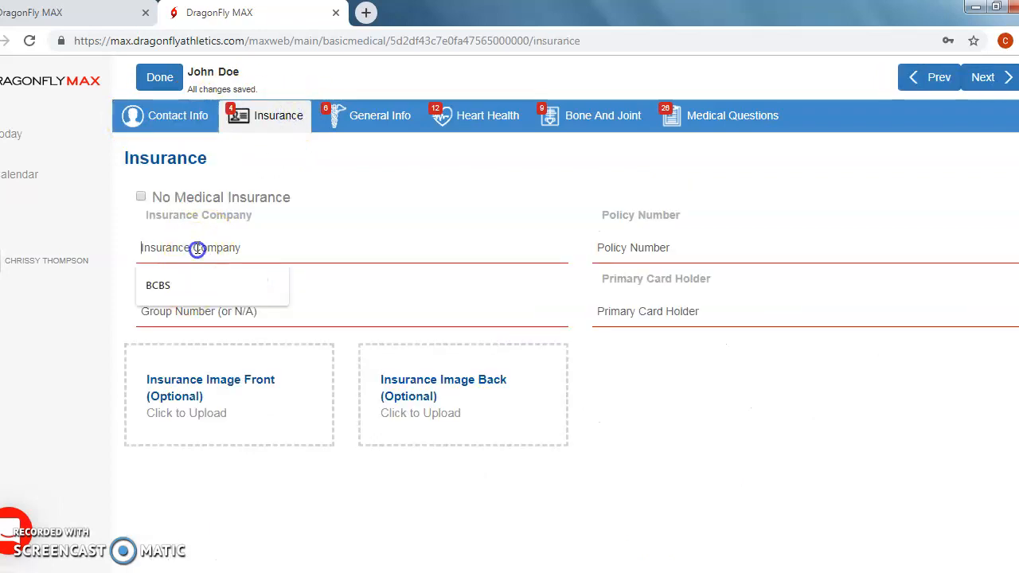
left_click(158, 285)
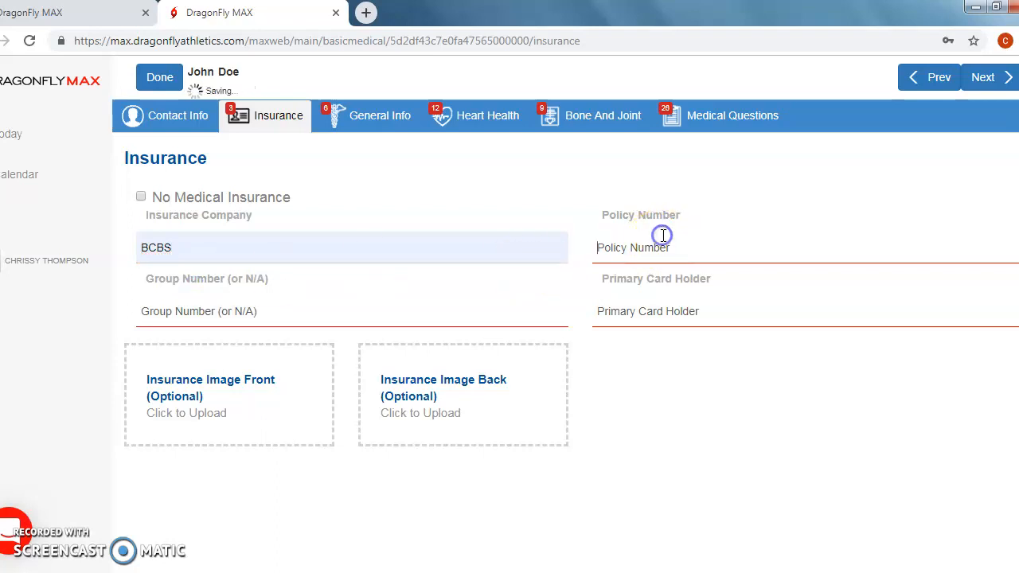
type("123456789")
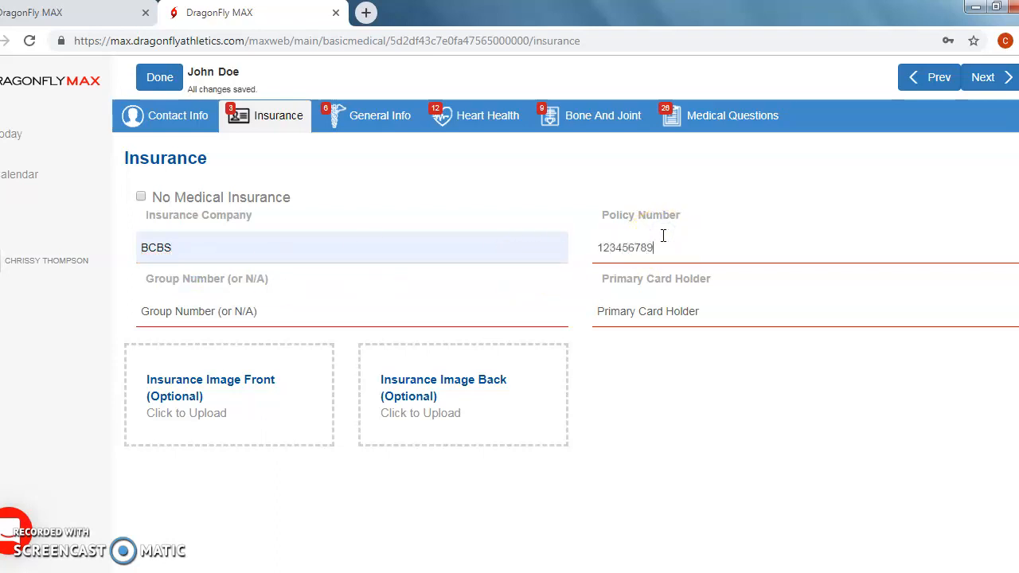
type("12345")
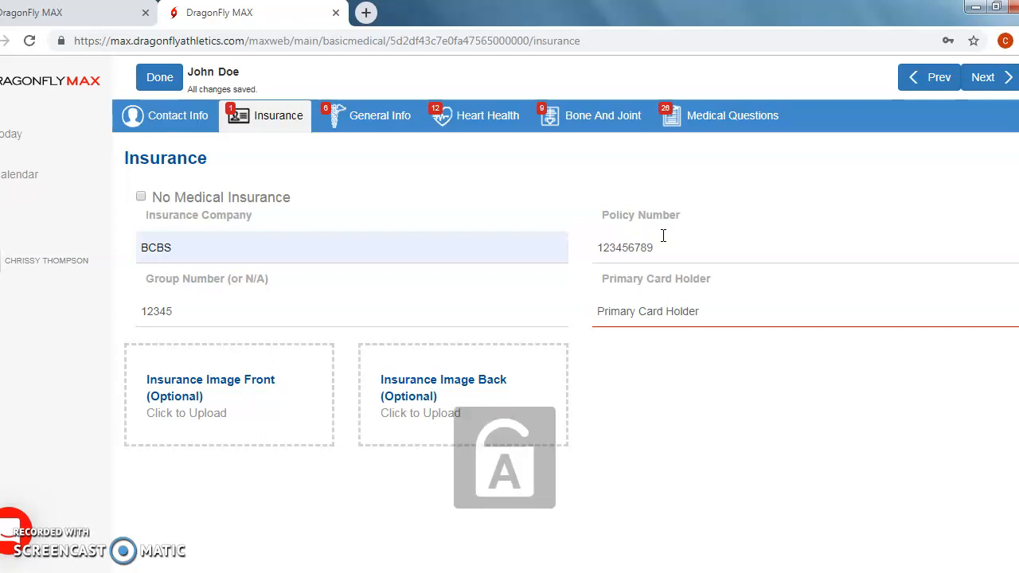
type("Ch")
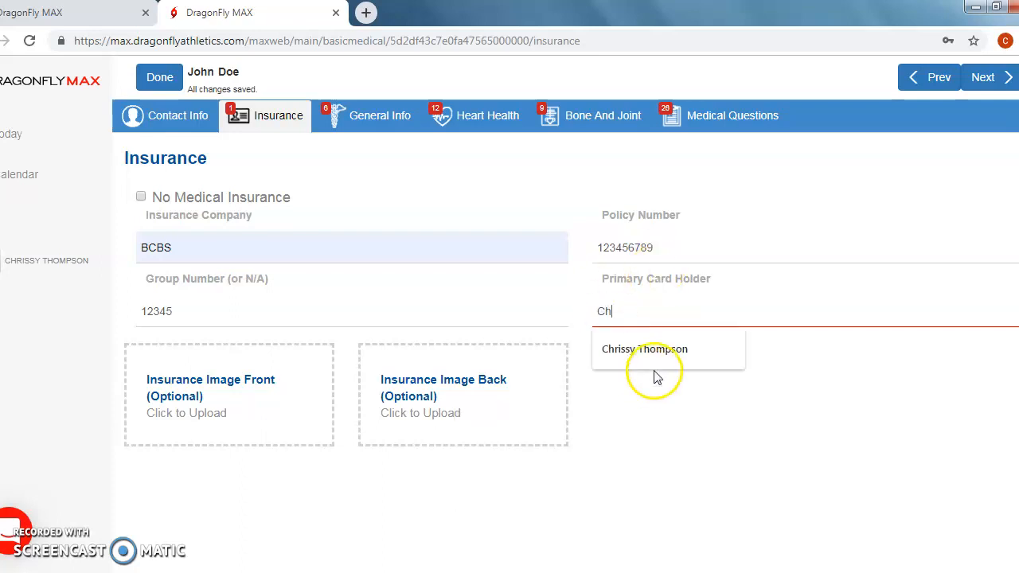
left_click(644, 349)
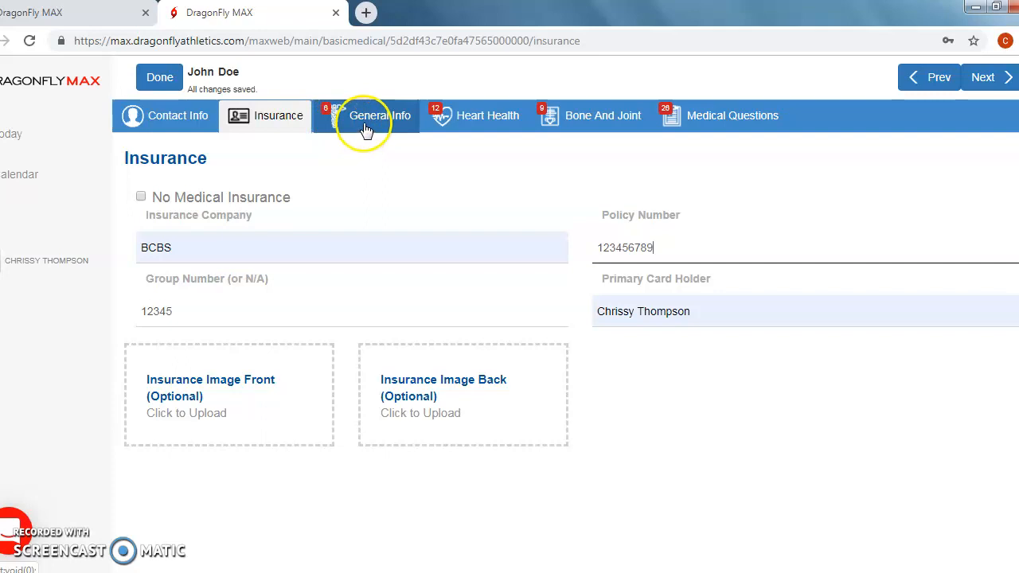
left_click(379, 116)
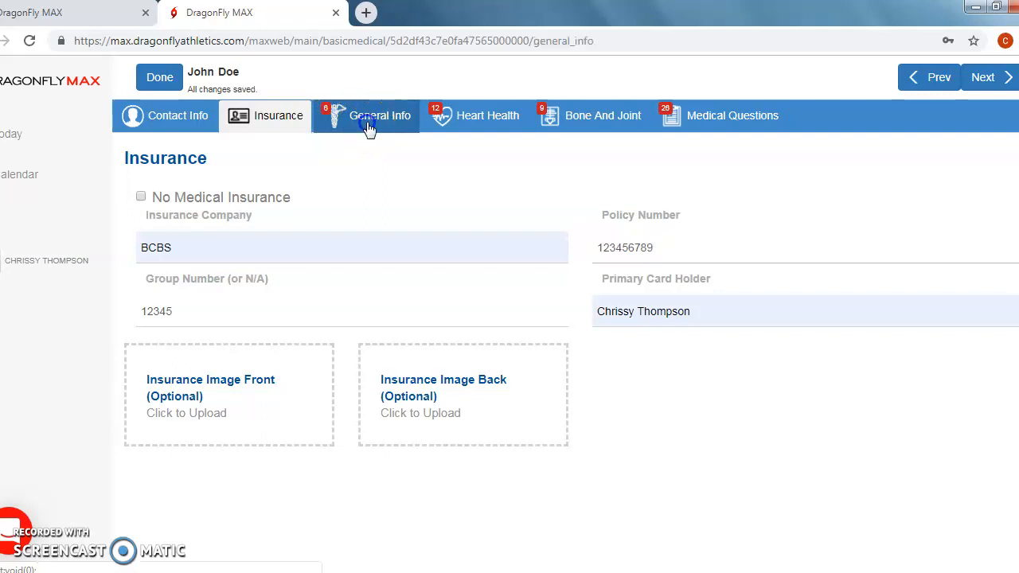
Set the date of last physical to January 2019.
left_click(380, 116)
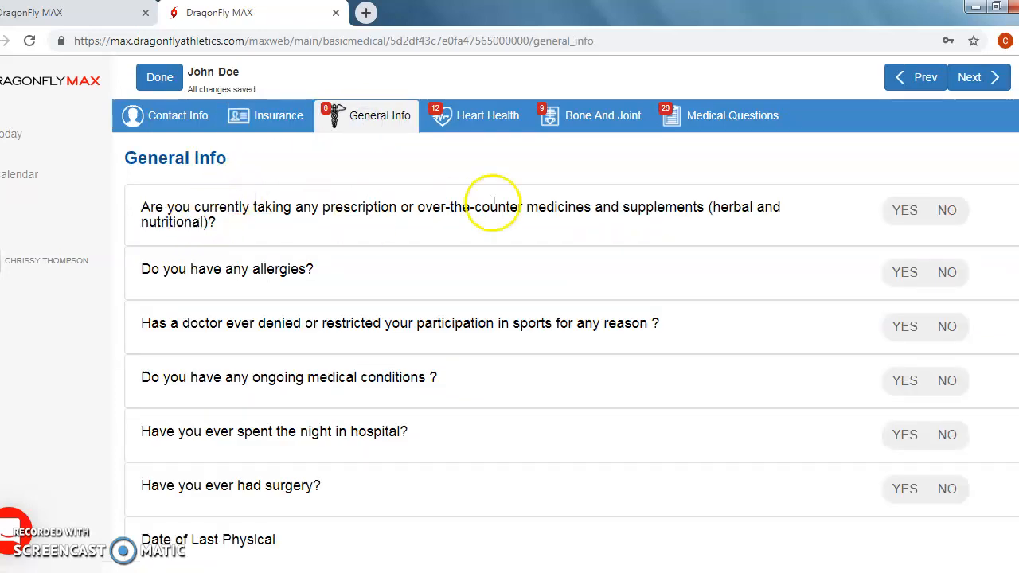
left_click(946, 210)
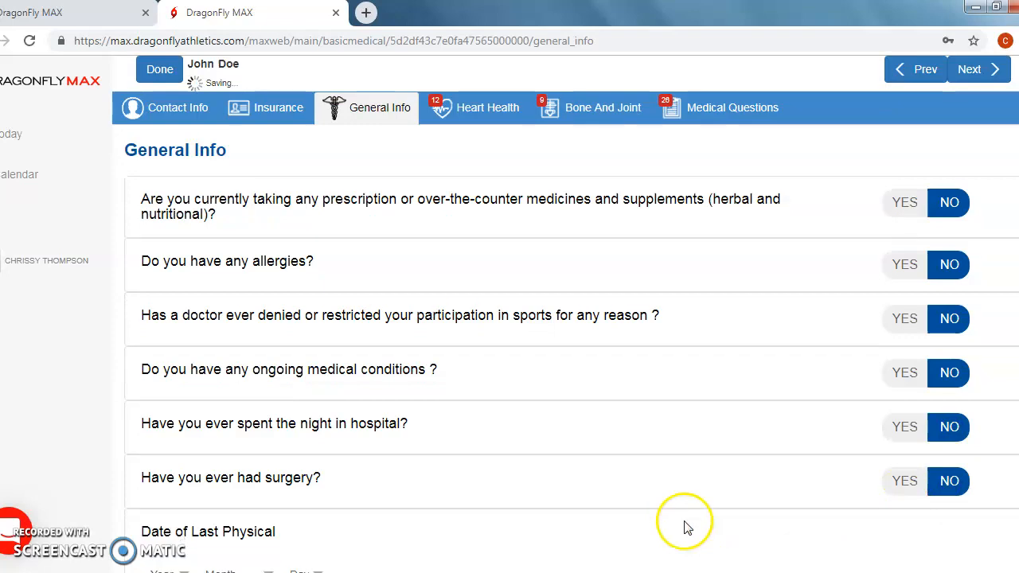
left_click(163, 344)
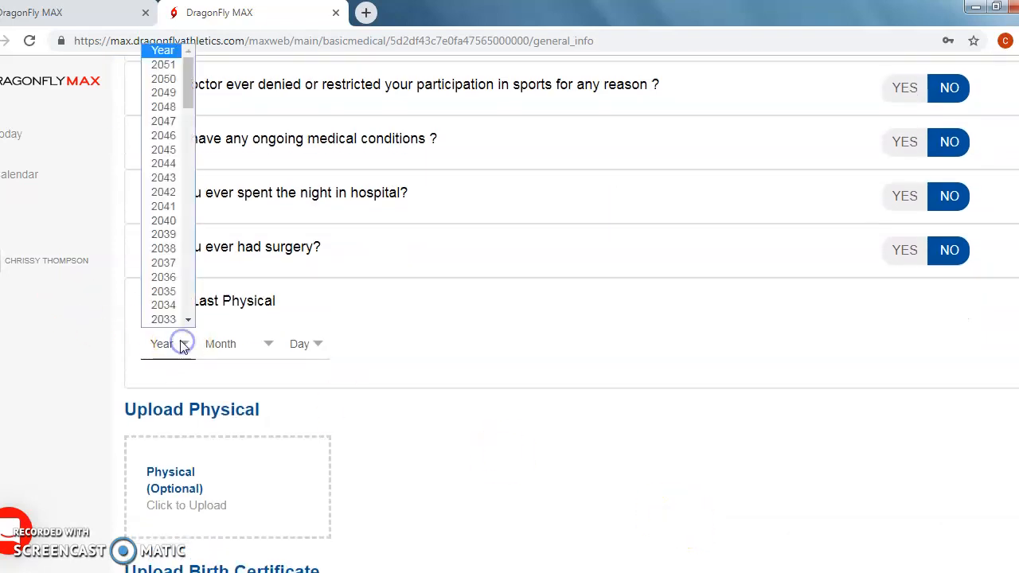
scroll("down", 3)
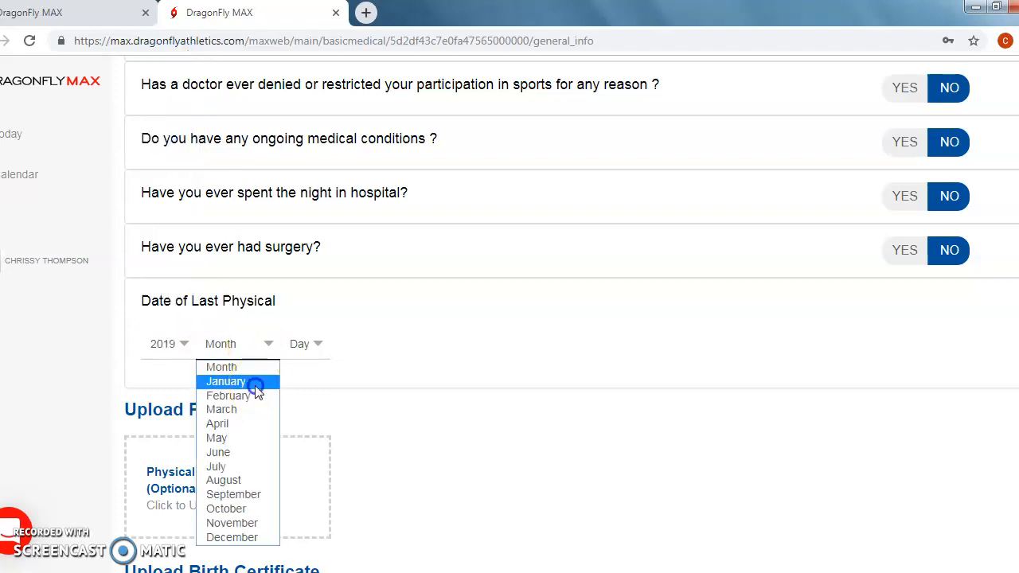
left_click(225, 381)
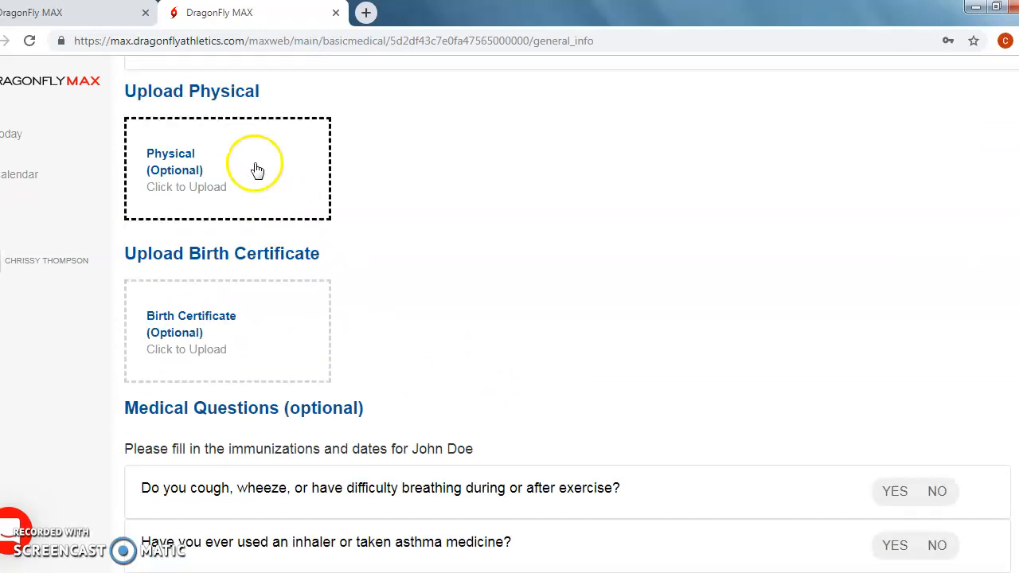
Answer No to the medical questions, including head blow and glasses or contacts.
scroll("down", 3)
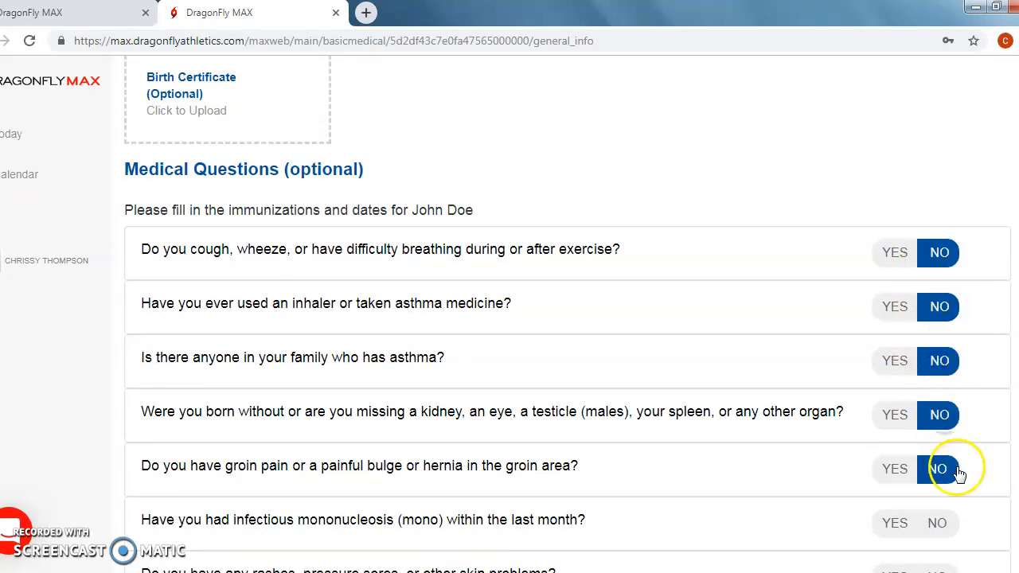
scroll("down", 3)
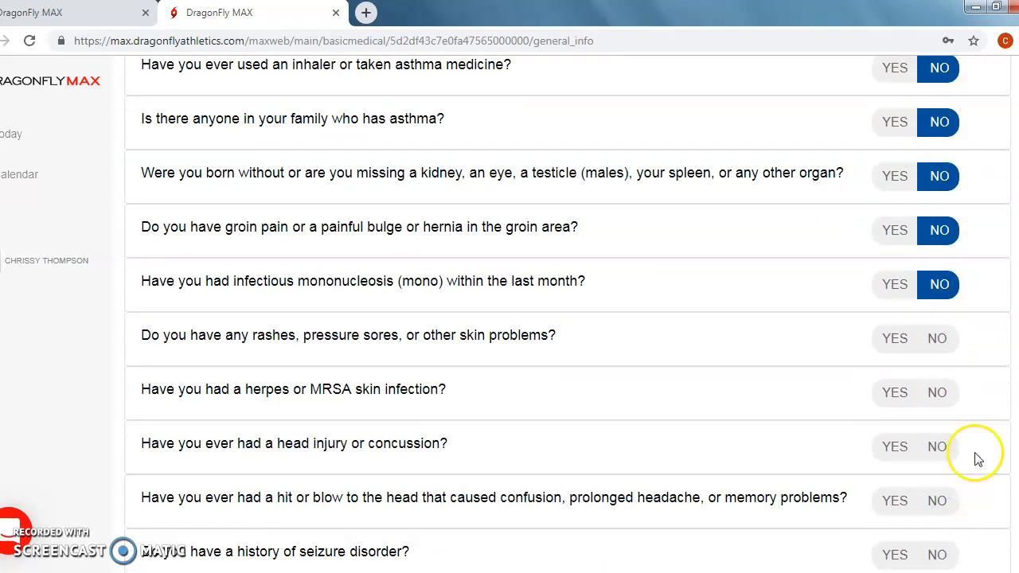
left_click(940, 501)
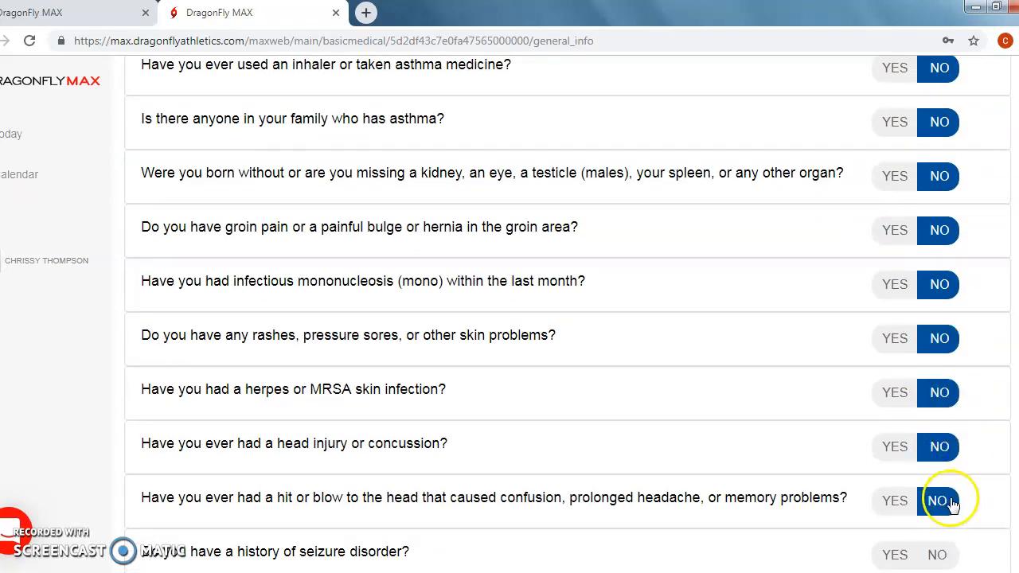
scroll("down", 3)
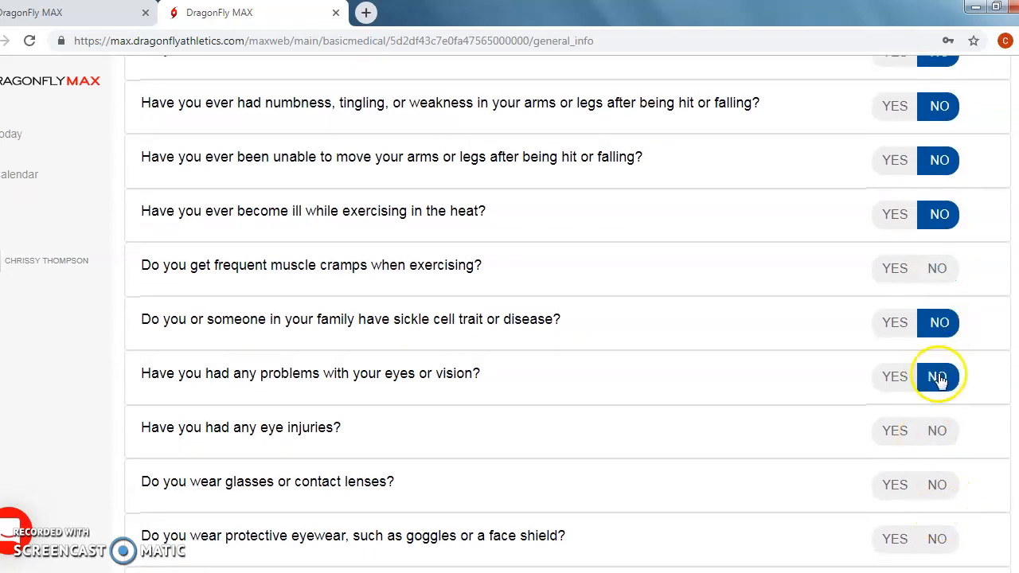
left_click(938, 484)
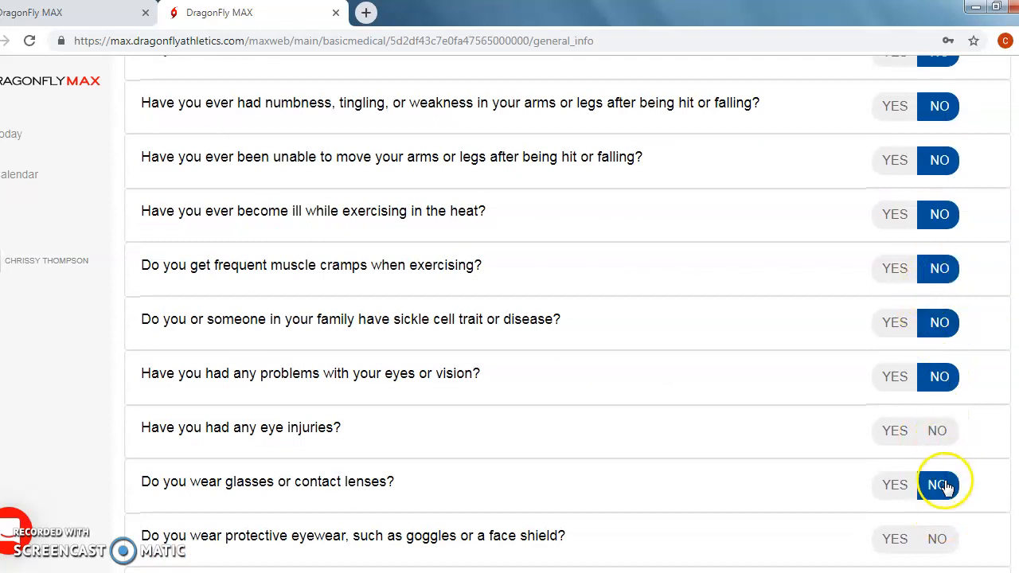
scroll("down", 3)
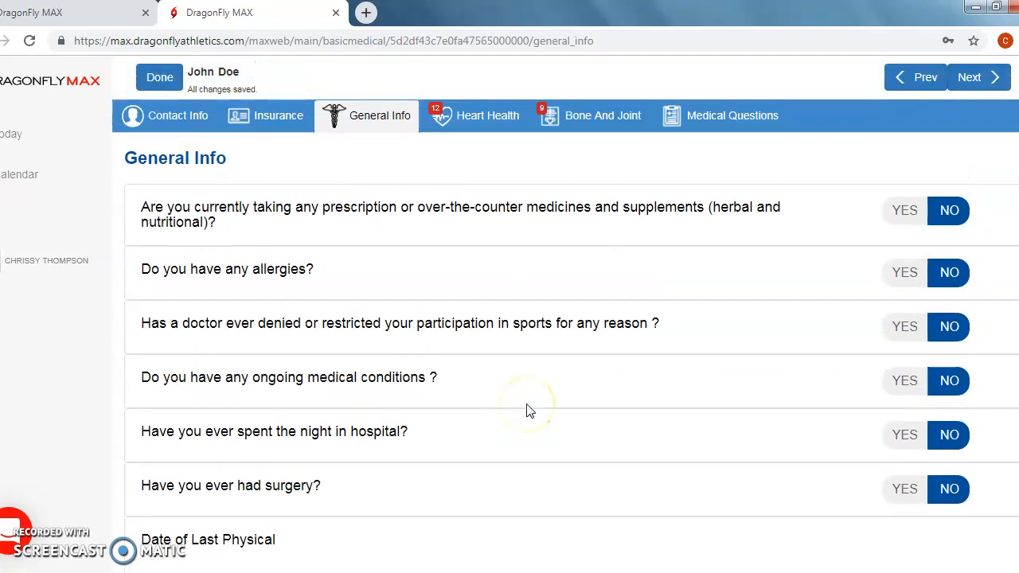
mouse_move(478, 116)
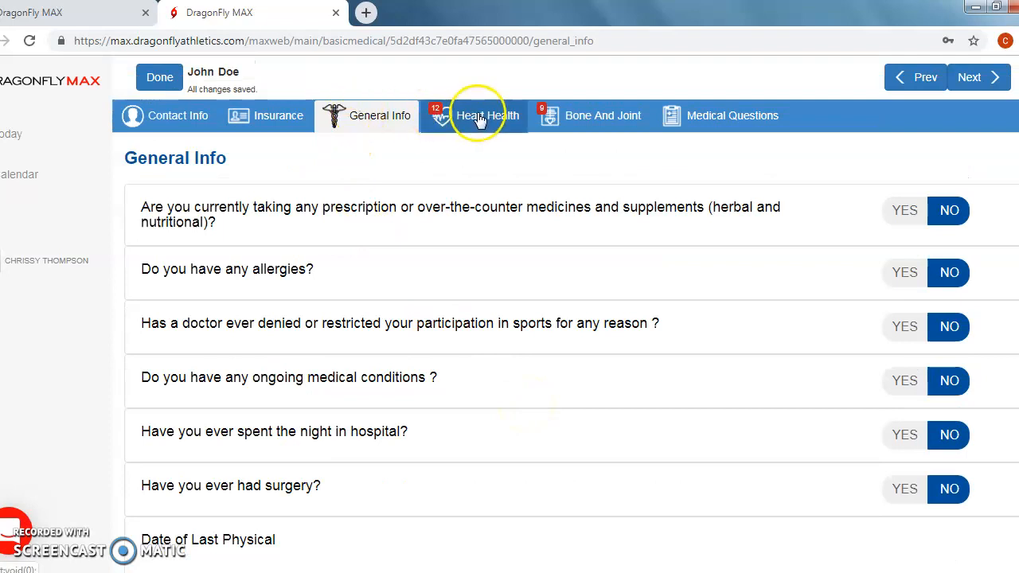
Mark every Heart Health and Bone And Joint question as No for John Doe.
left_click(486, 115)
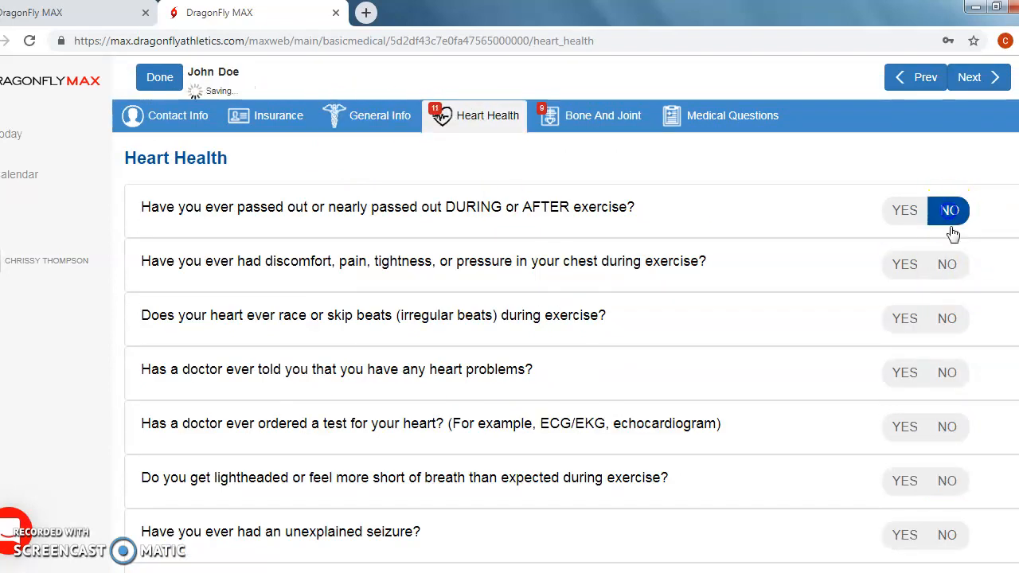
left_click(949, 426)
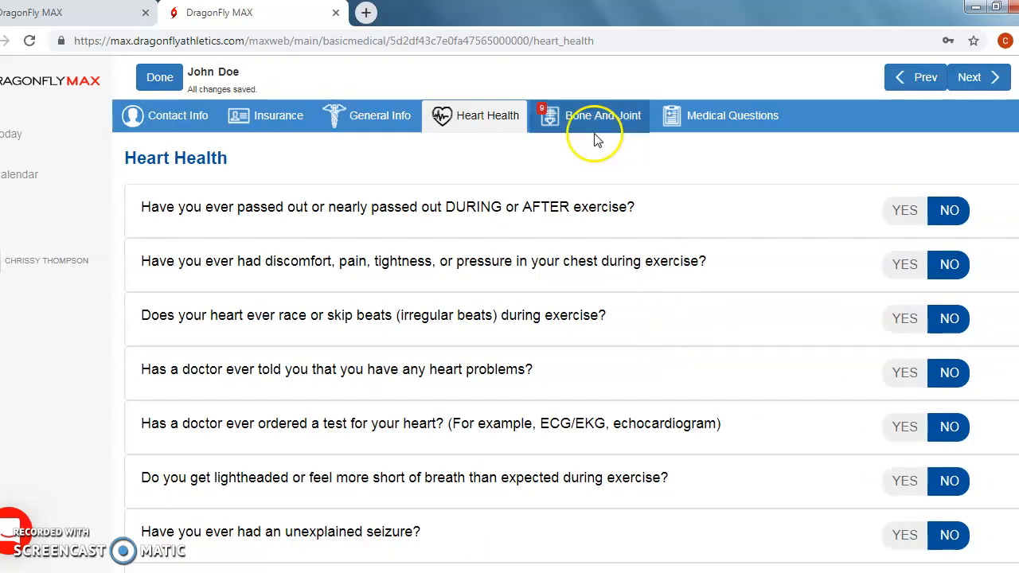
left_click(603, 116)
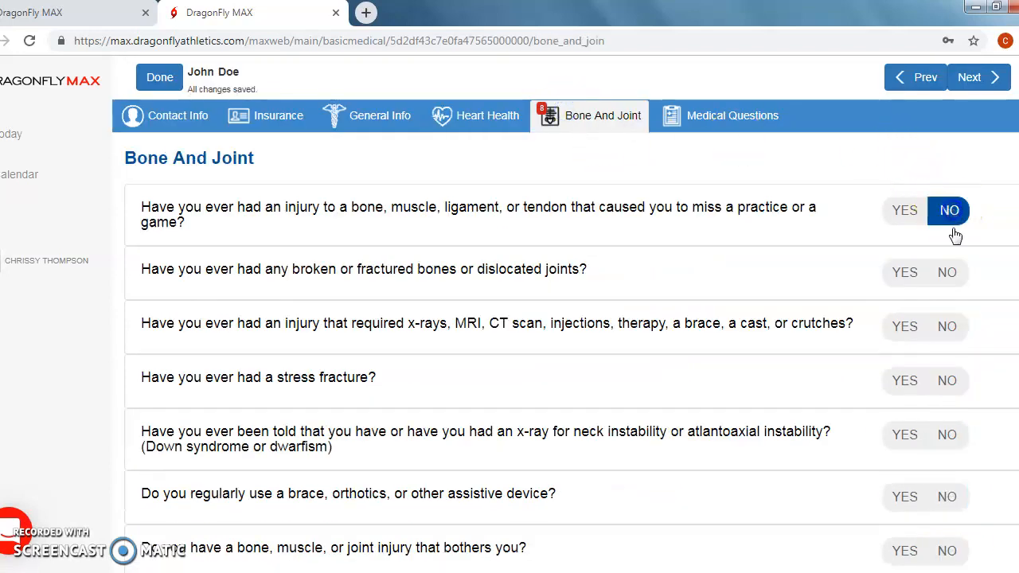
left_click(948, 435)
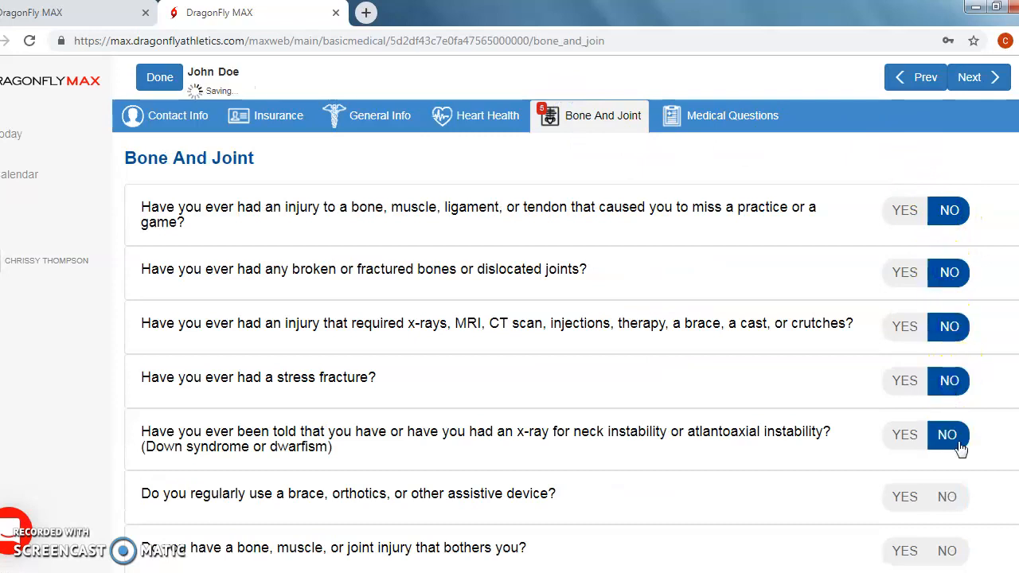
scroll("down", 3)
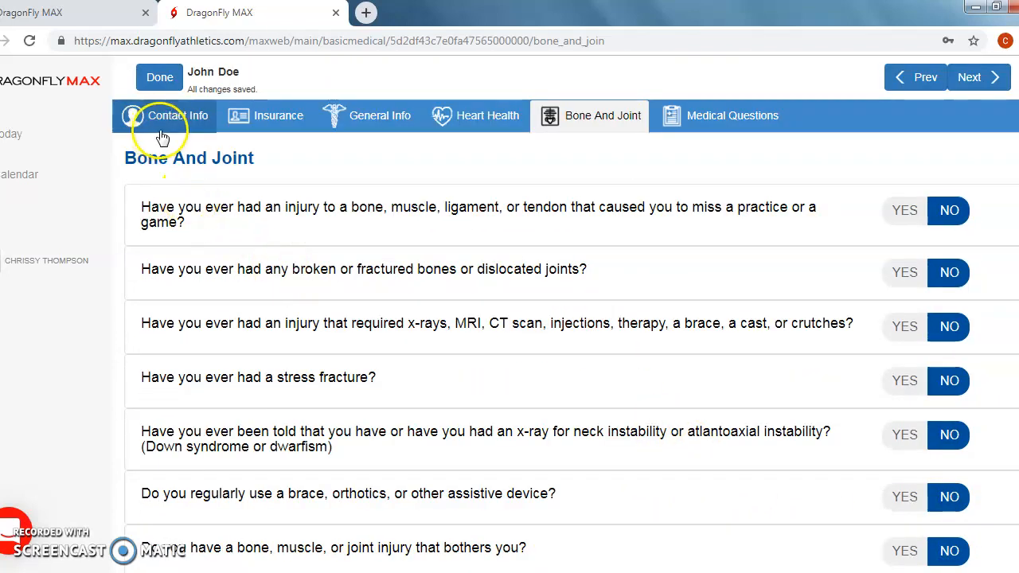
mouse_move(745, 115)
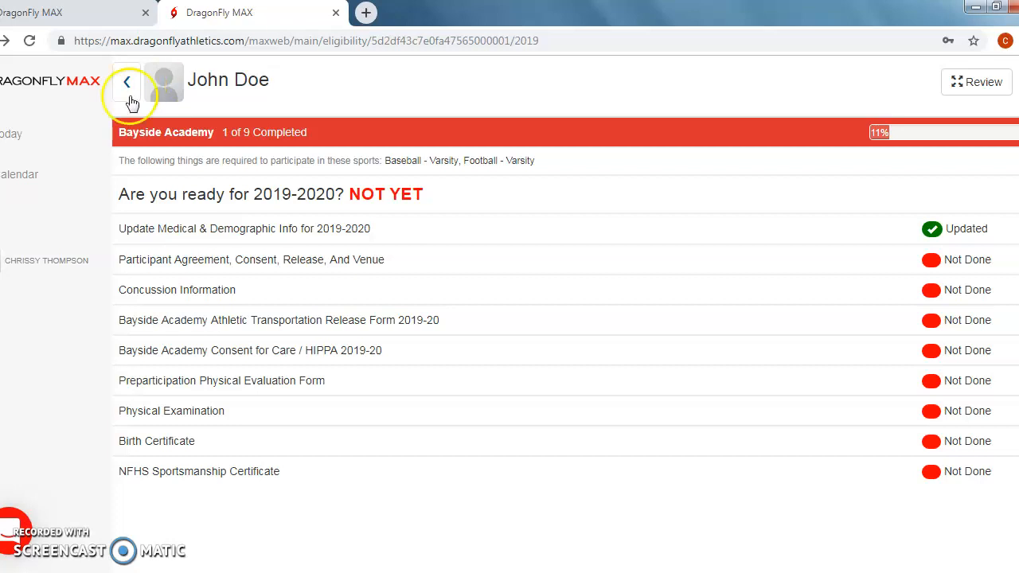
mouse_move(910, 228)
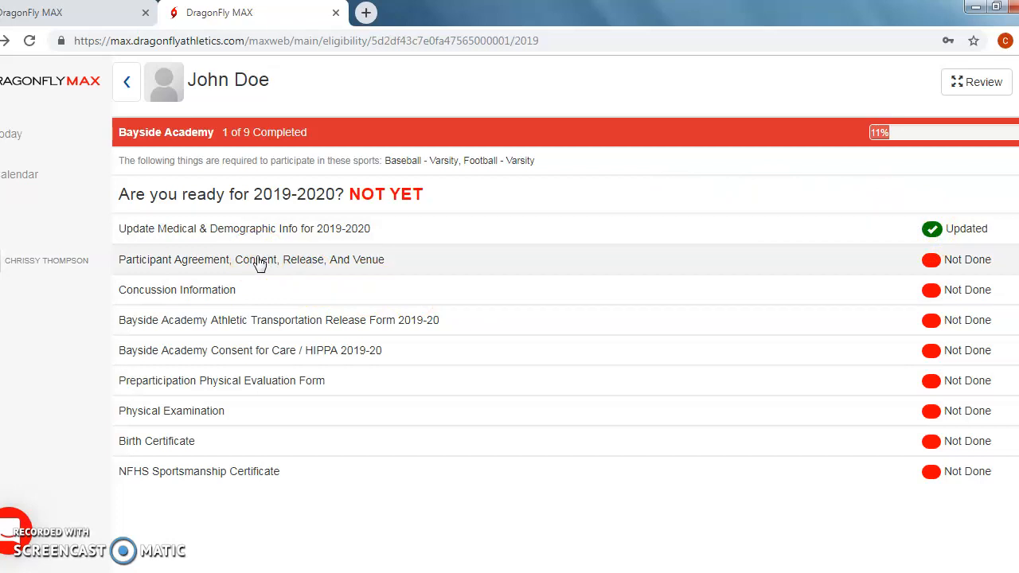
Back on the eligibility checklist, open the Participant Agreement requirement.
left_click(252, 259)
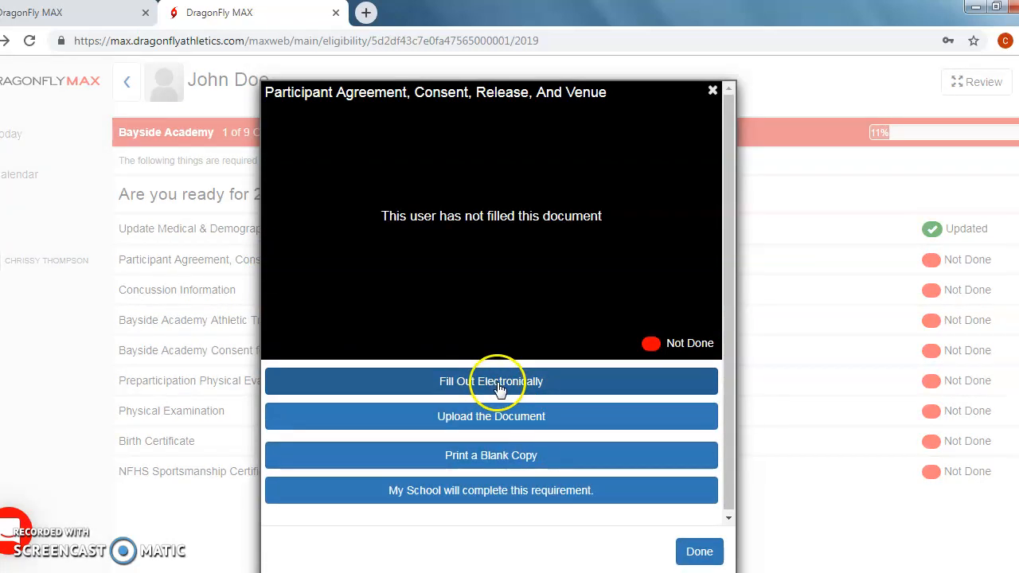
left_click(491, 382)
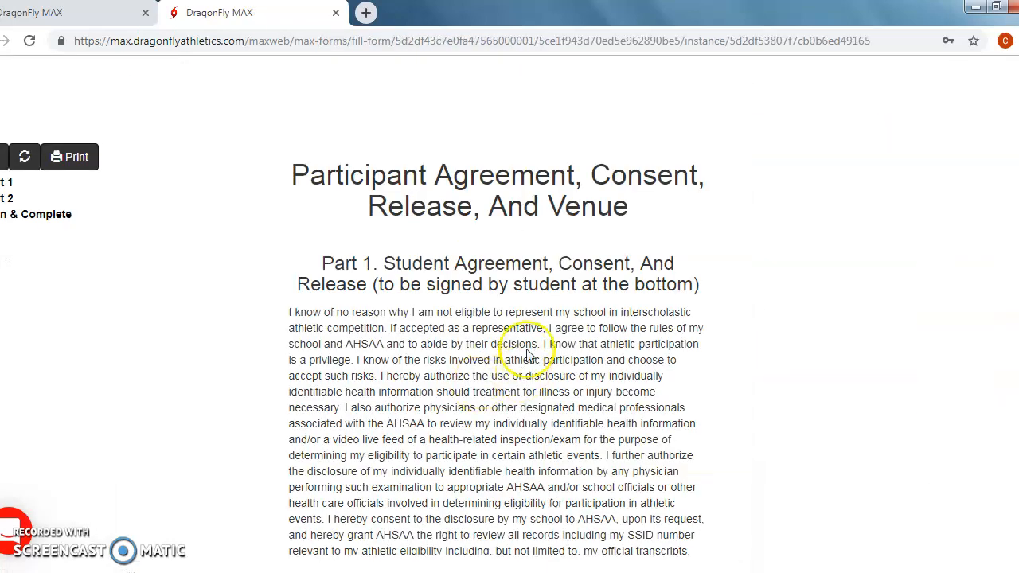
scroll("down", 3)
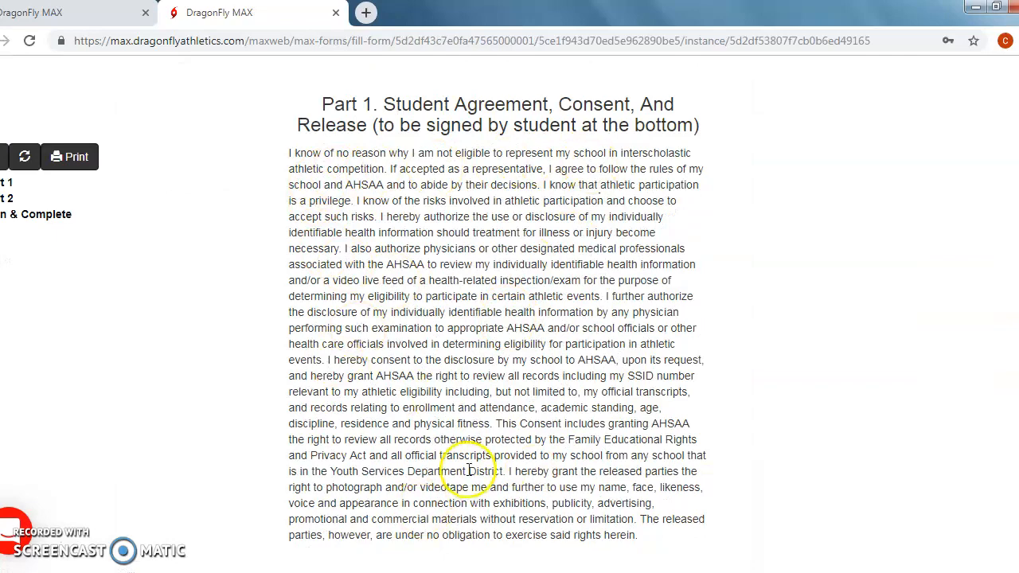
scroll("down", 3)
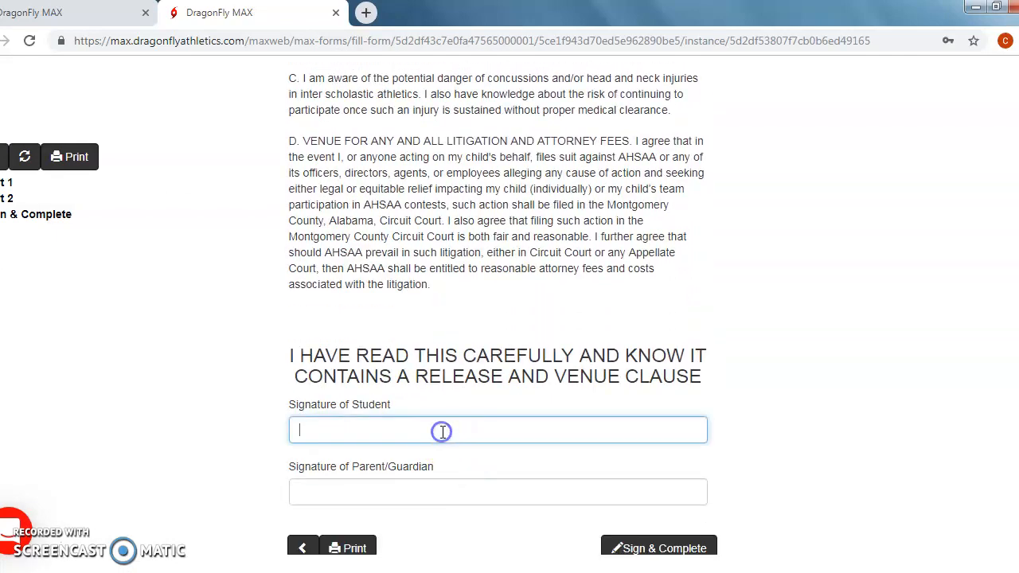
type("John")
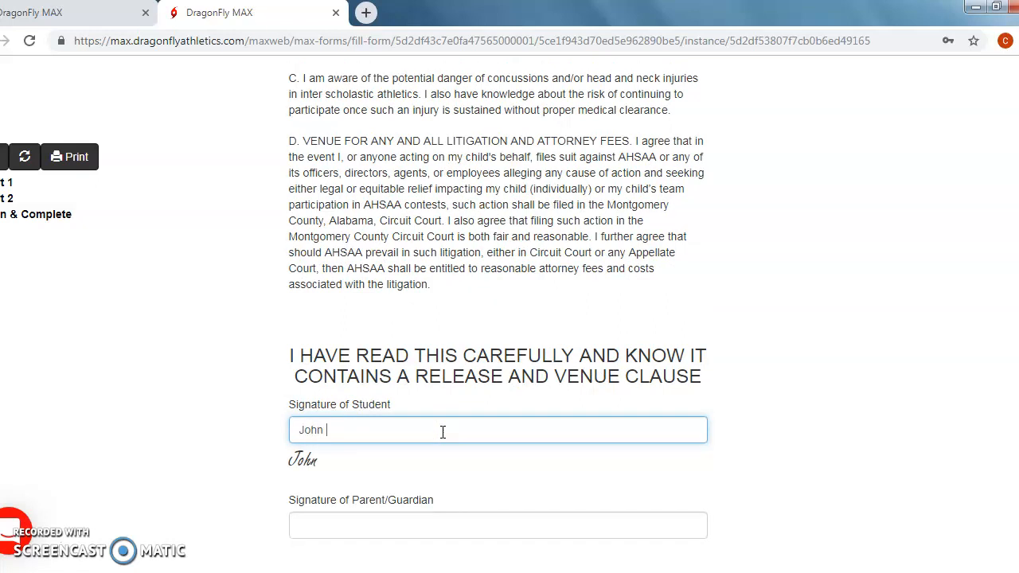
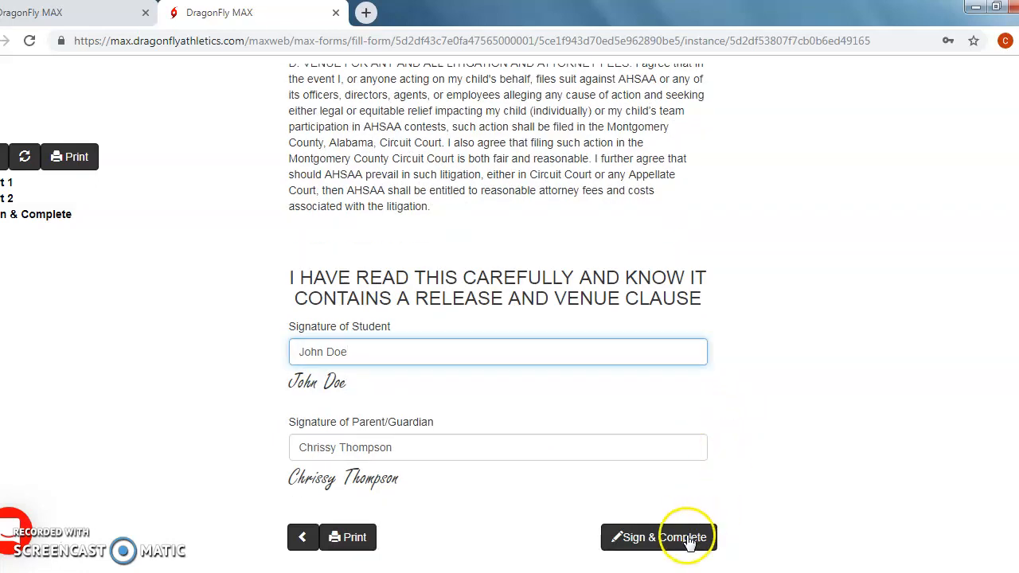
left_click(659, 536)
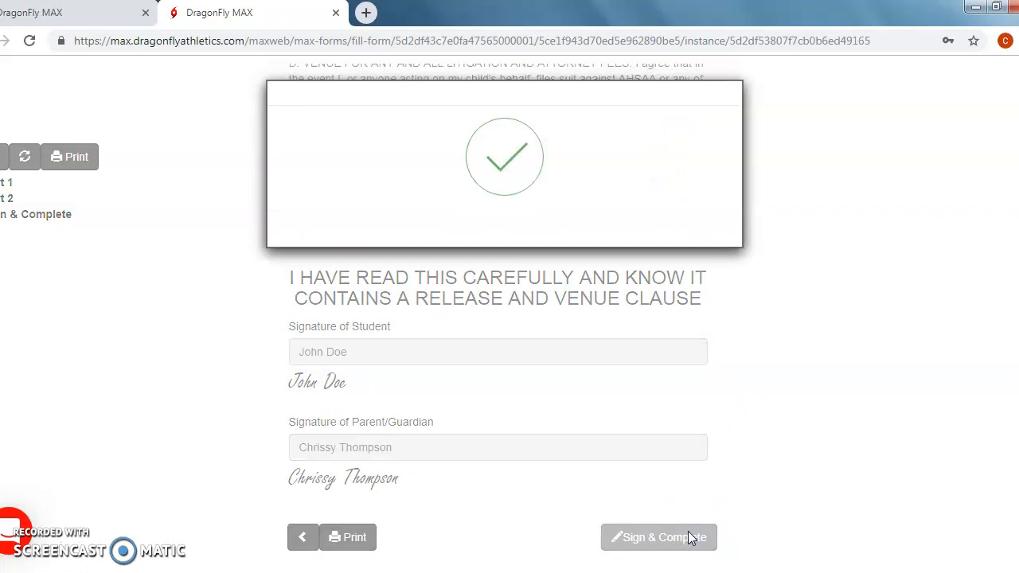
left_click(658, 537)
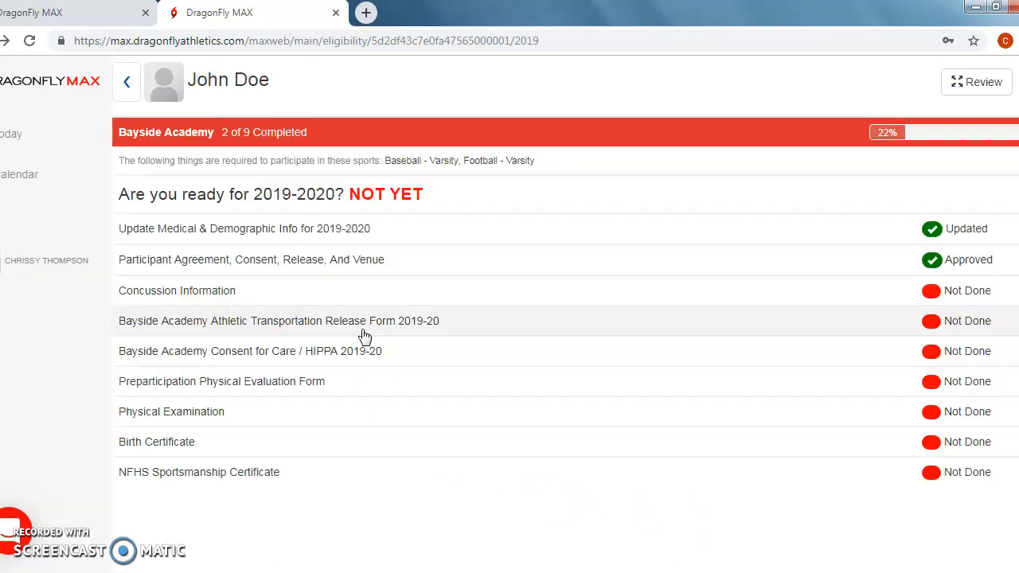
left_click(177, 291)
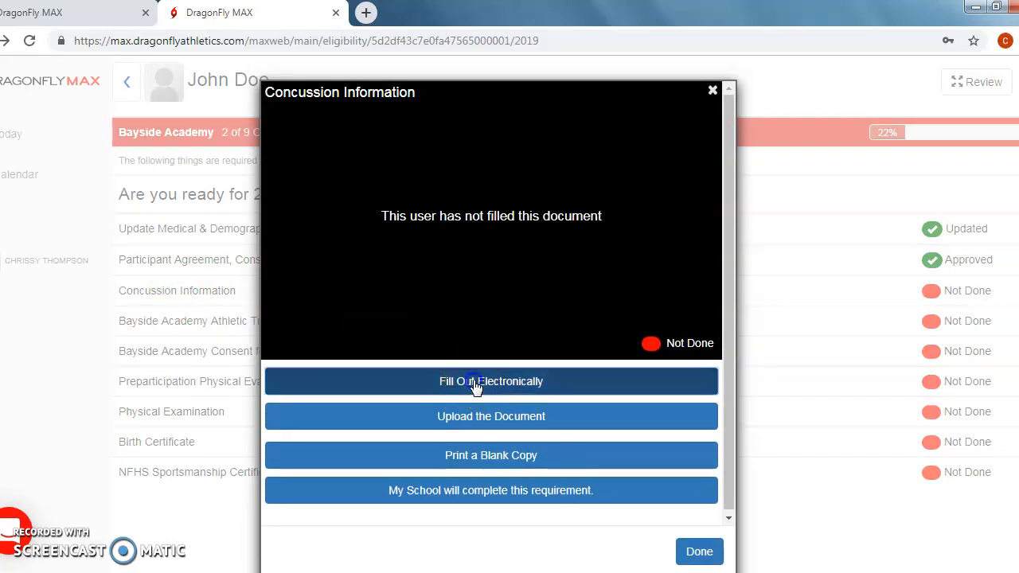
left_click(491, 381)
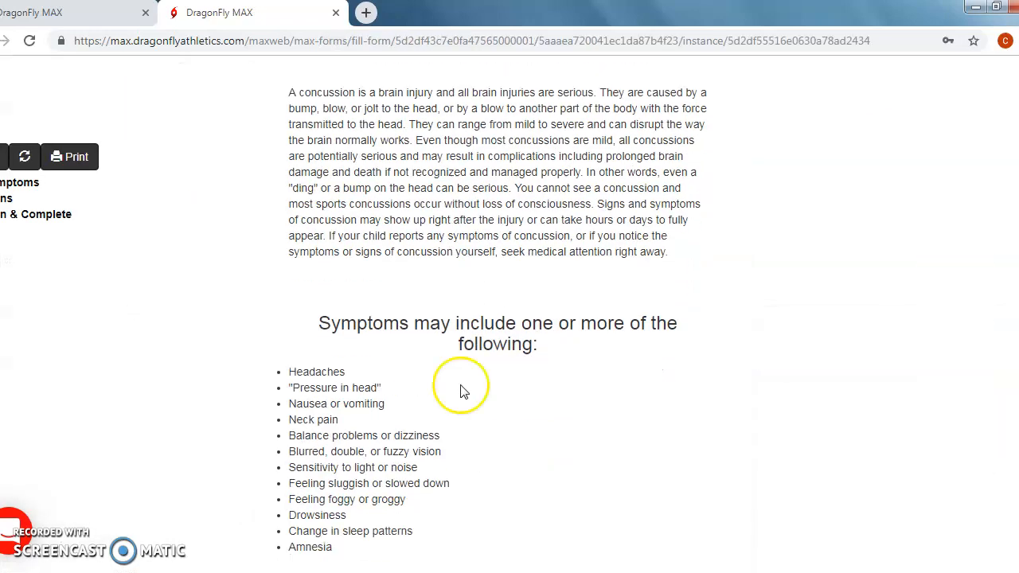
scroll("down", 3)
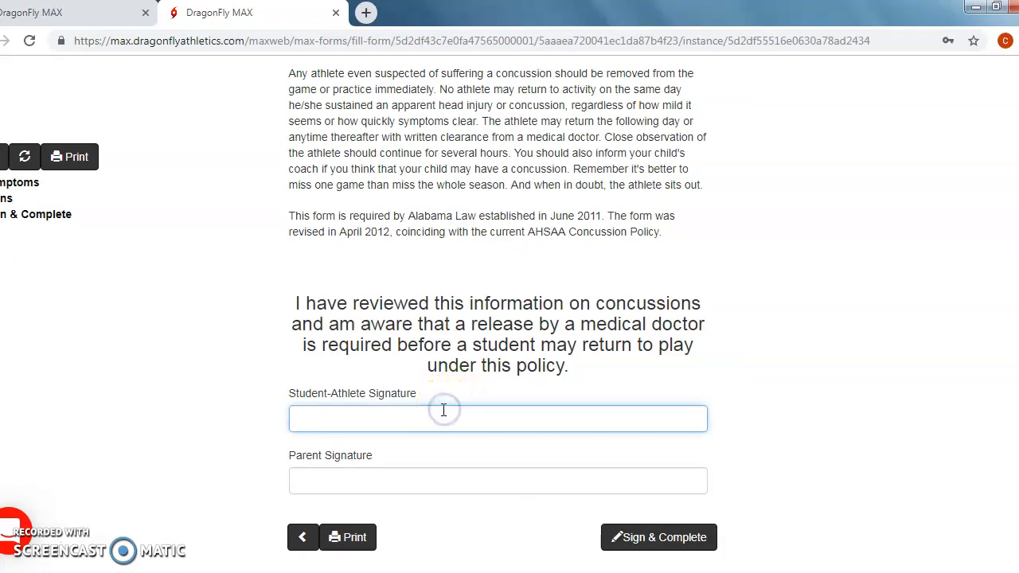
type("John Doe")
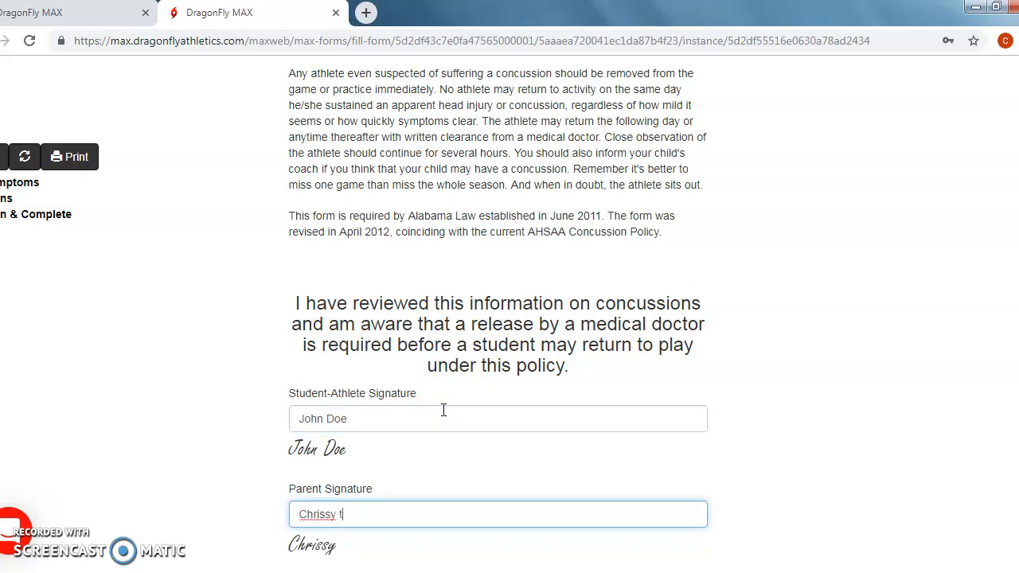
type("h")
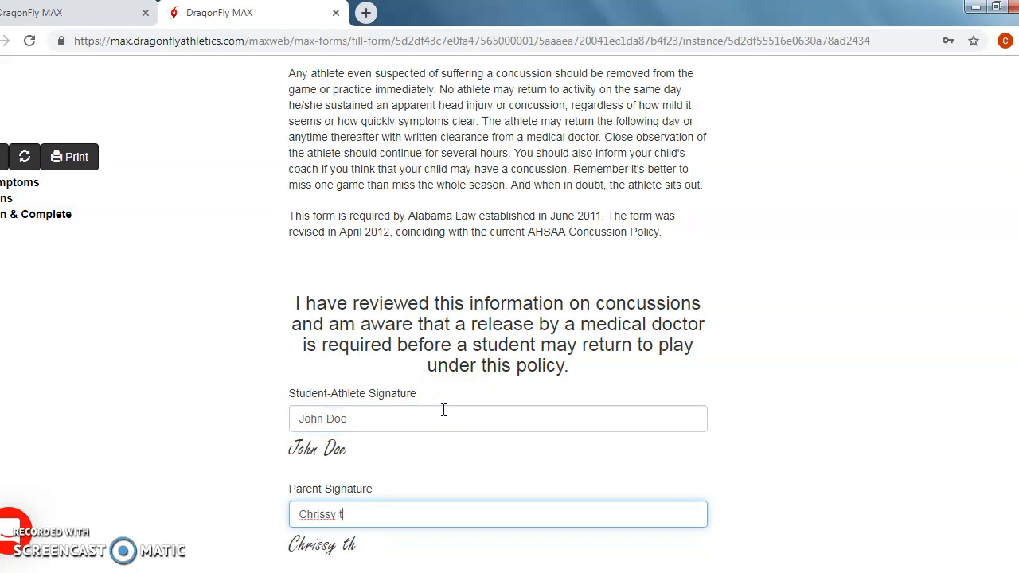
type("hompson")
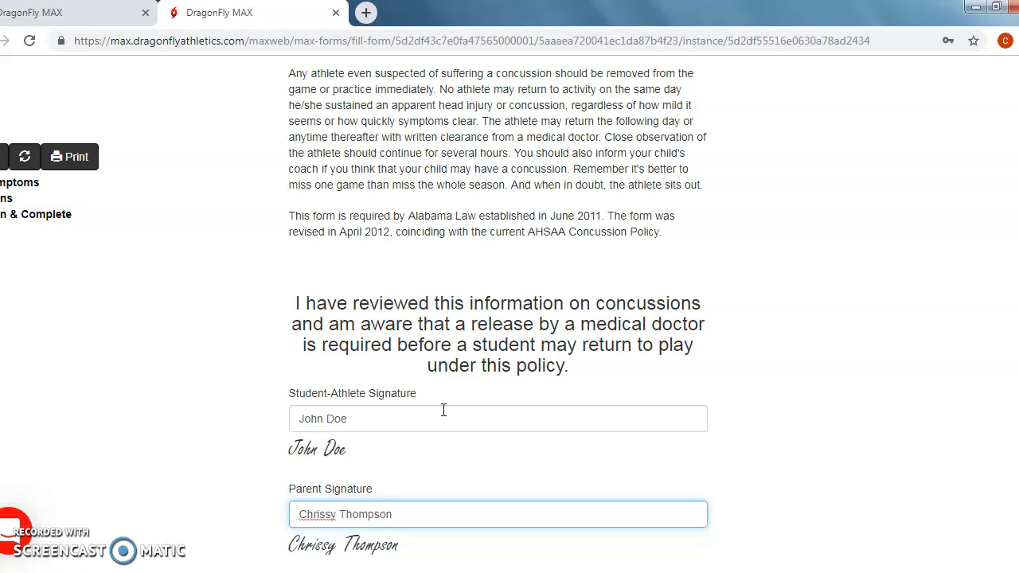
left_click(659, 538)
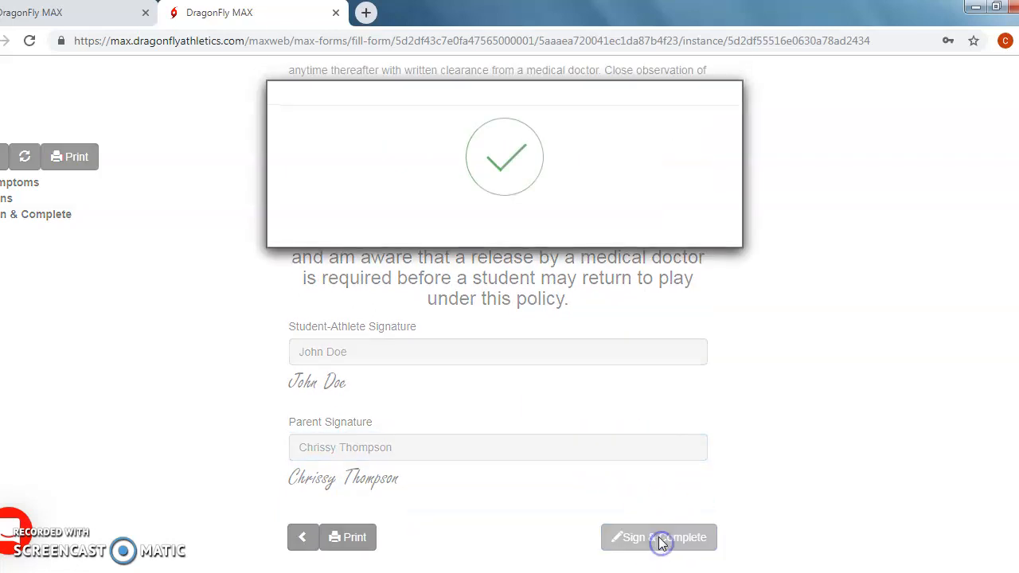
left_click(658, 537)
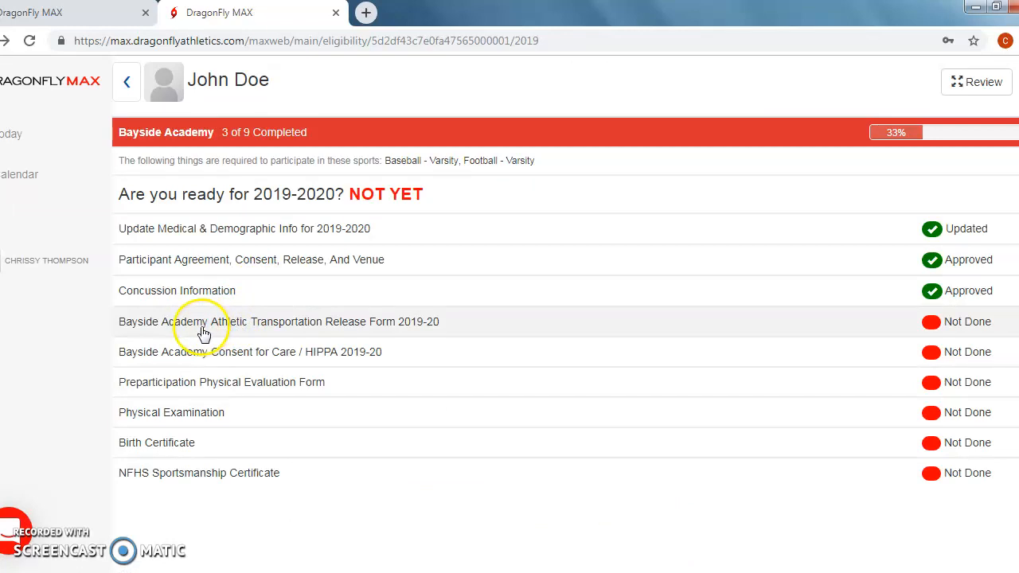
left_click(278, 322)
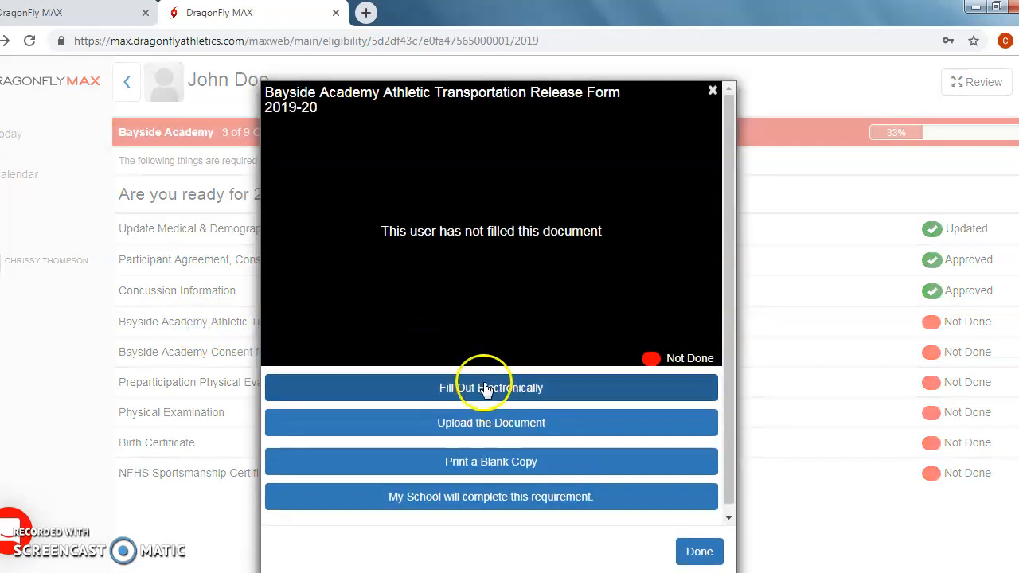
left_click(491, 387)
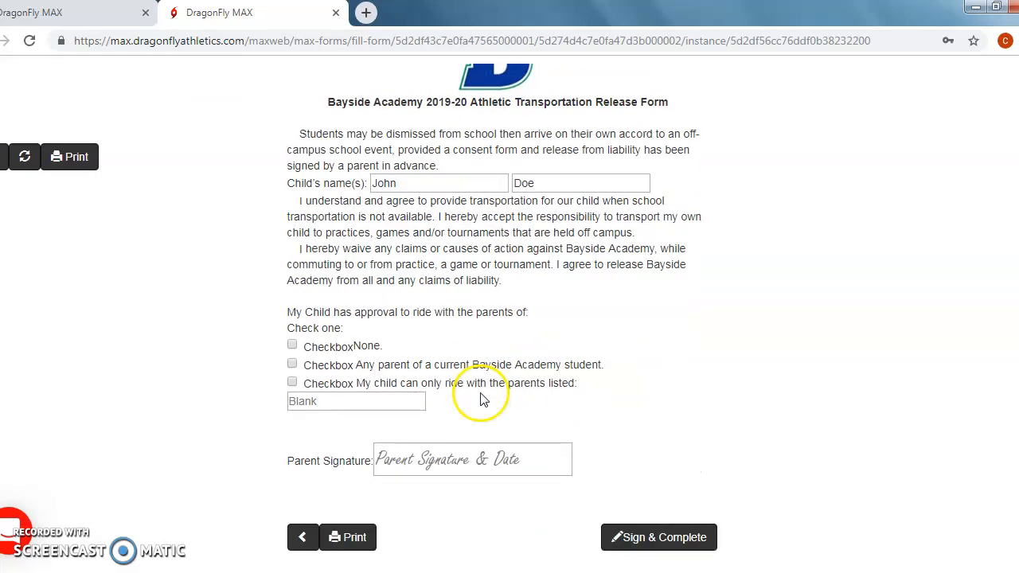
left_click(472, 459)
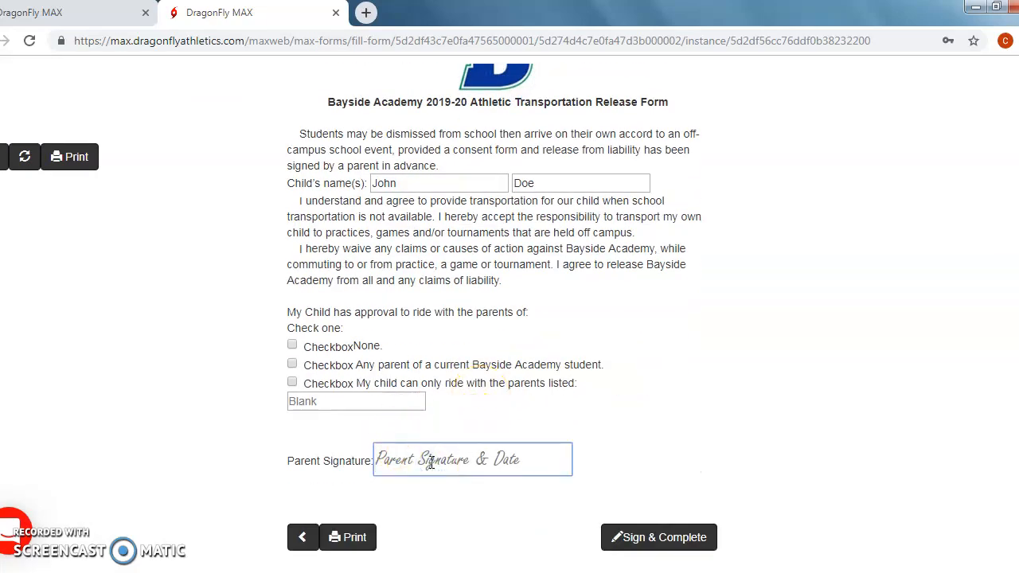
type("Chrisy")
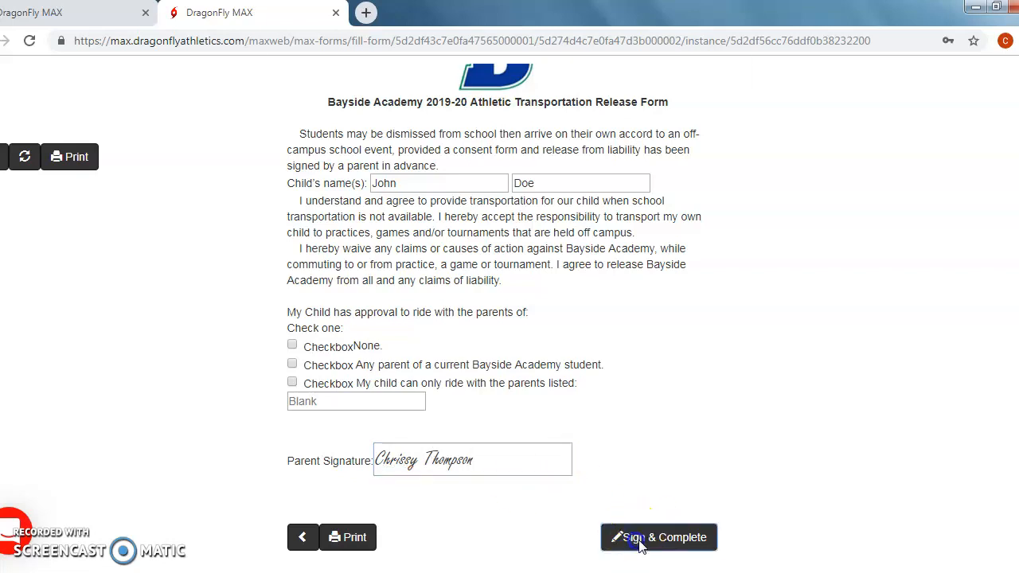
left_click(658, 537)
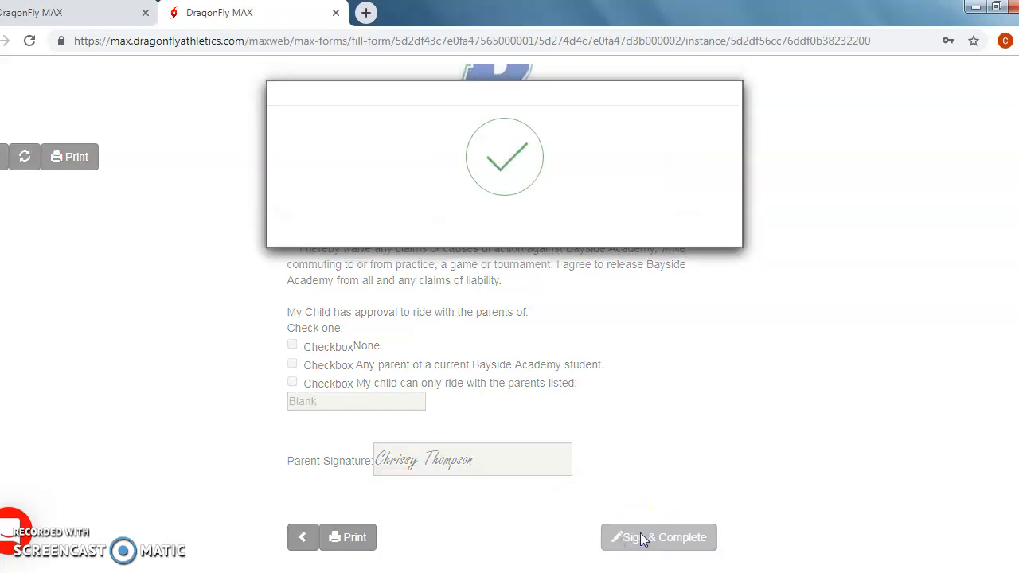
left_click(658, 537)
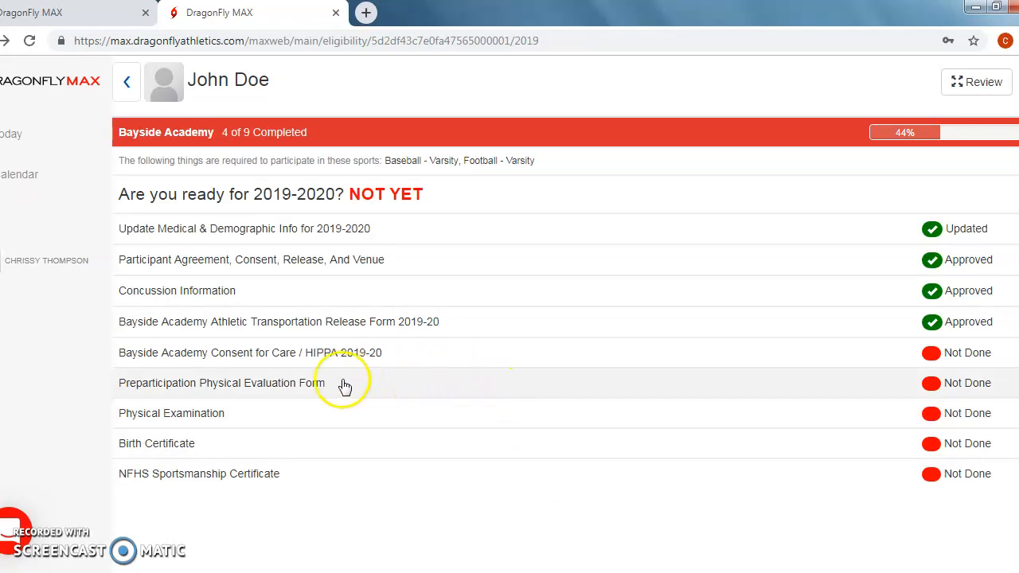
left_click(249, 353)
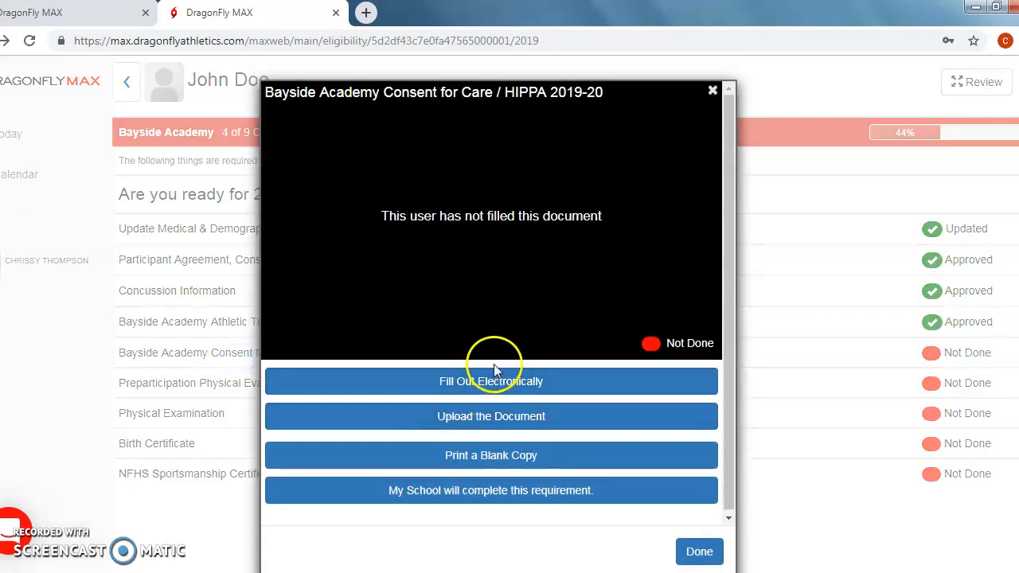
left_click(491, 381)
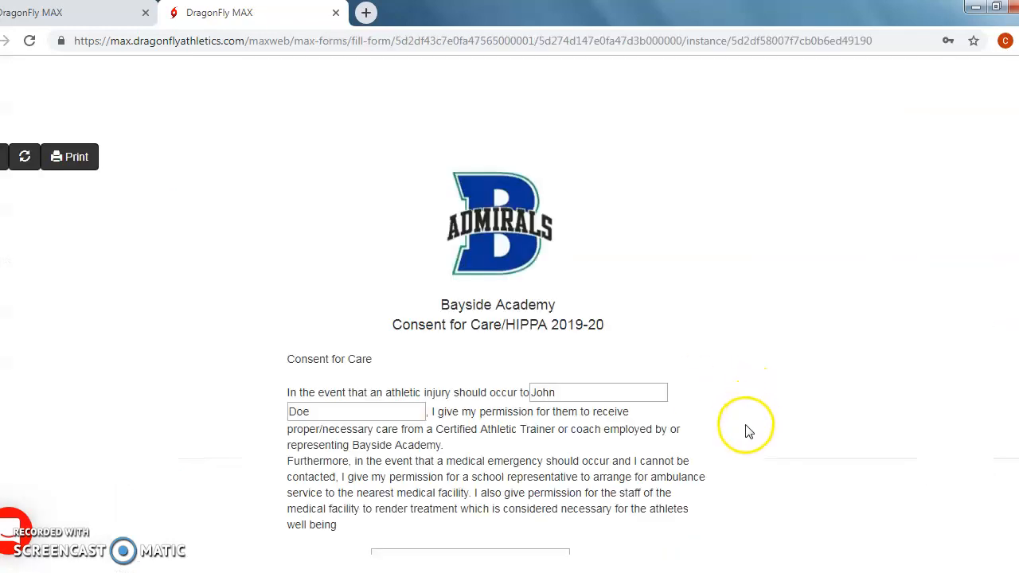
scroll("down", 3)
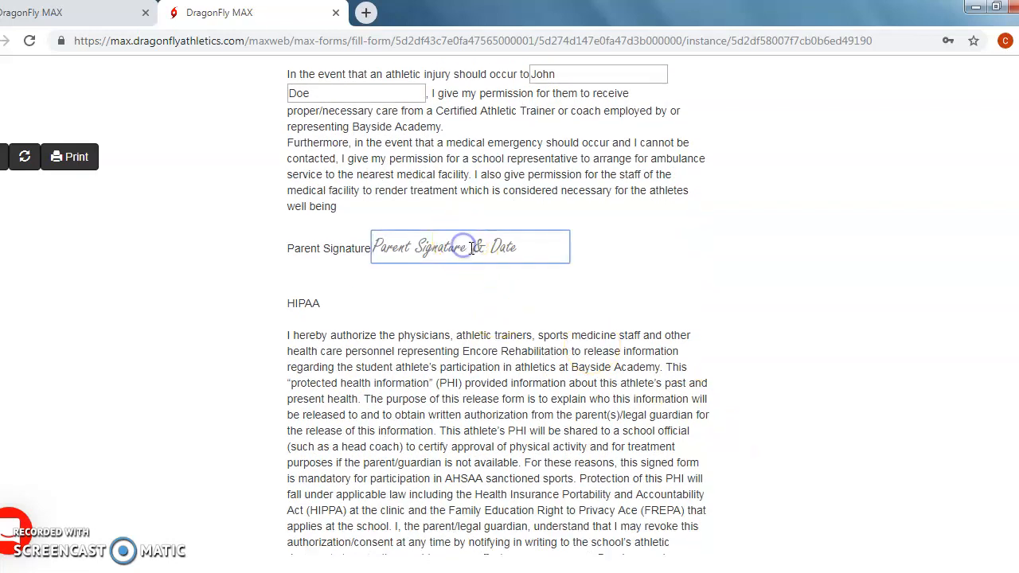
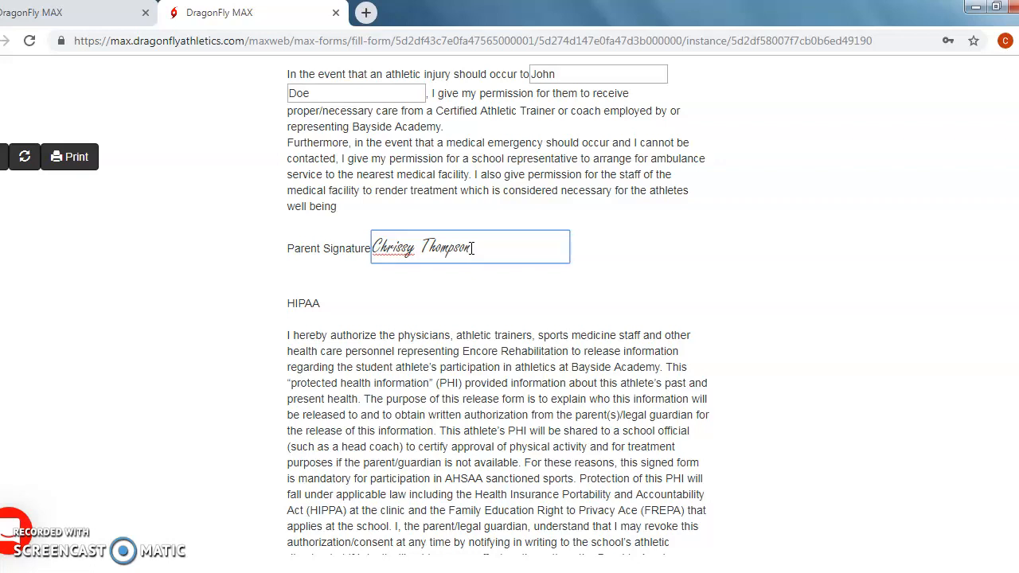
scroll("down", 3)
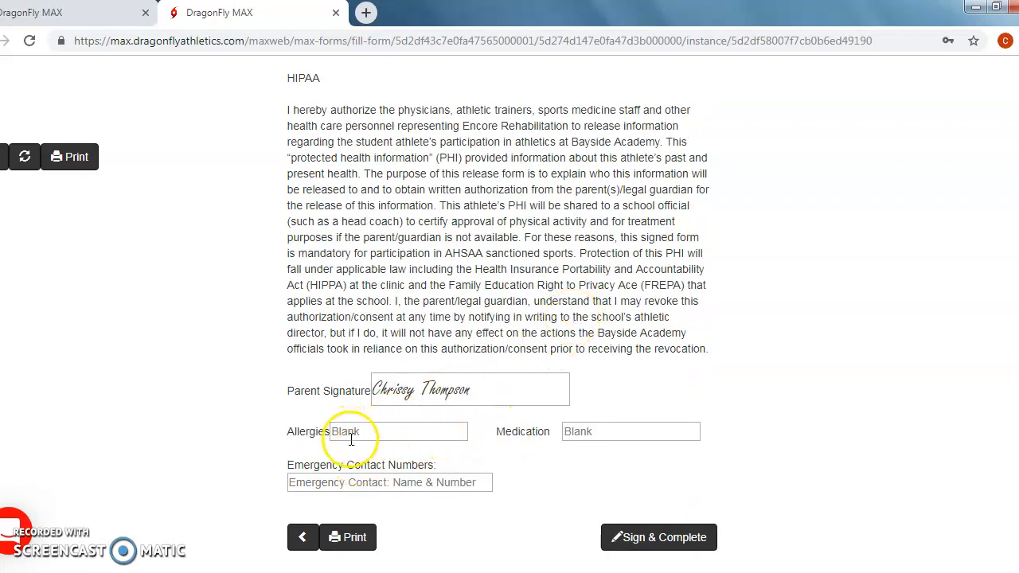
left_click(389, 482)
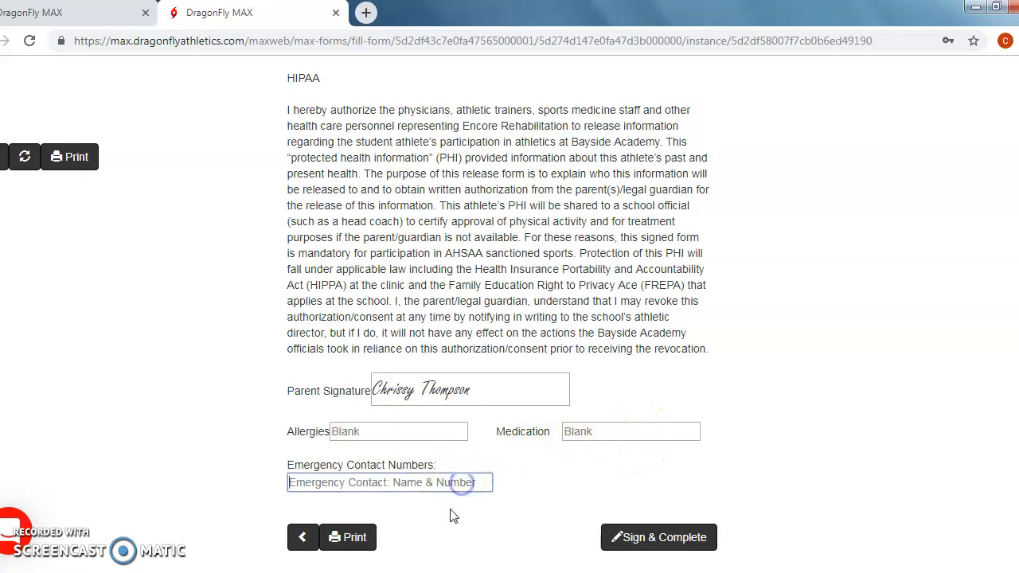
type("123-456-7891")
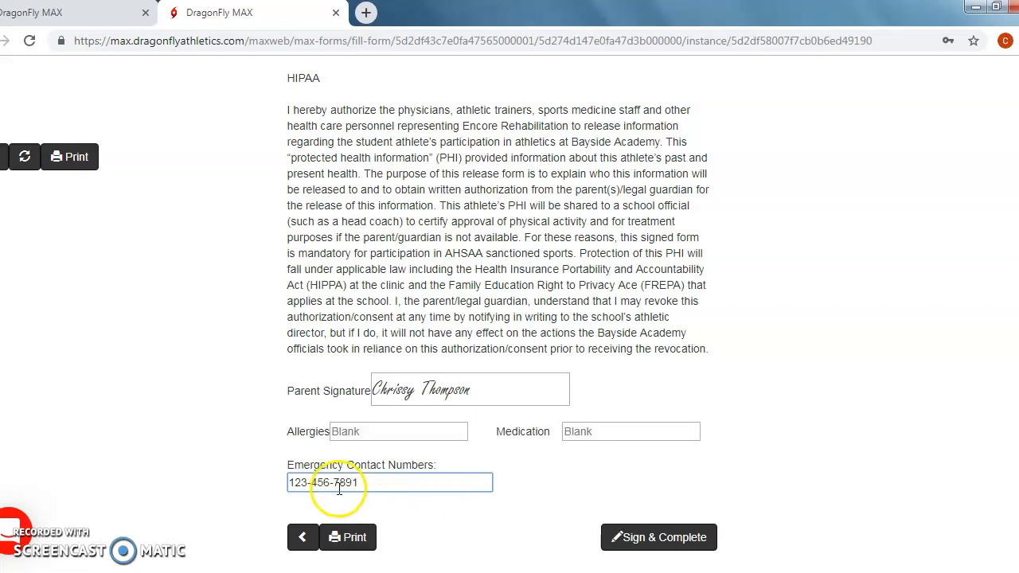
left_click(659, 537)
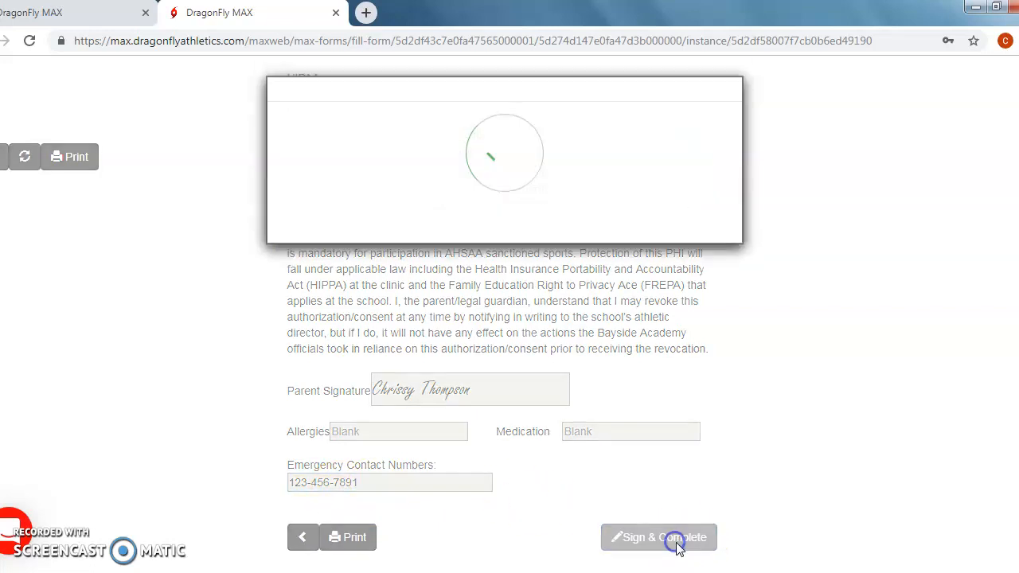
left_click(658, 538)
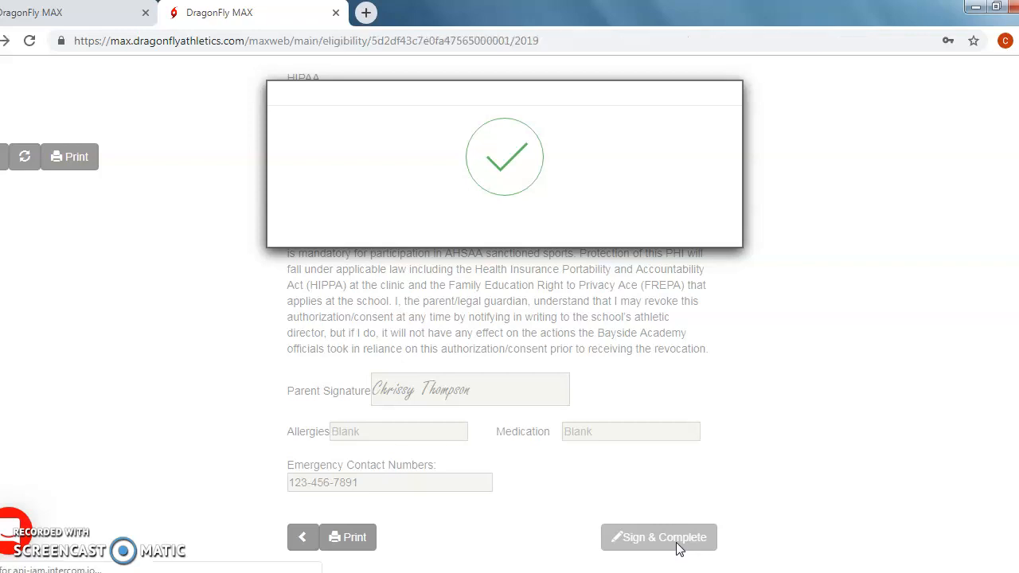
left_click(659, 538)
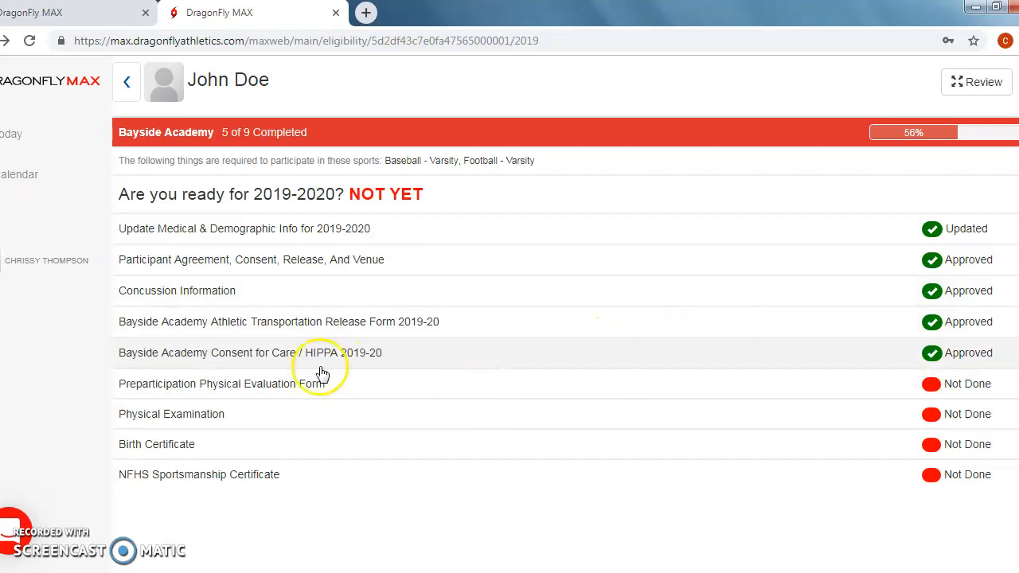
mouse_move(270, 395)
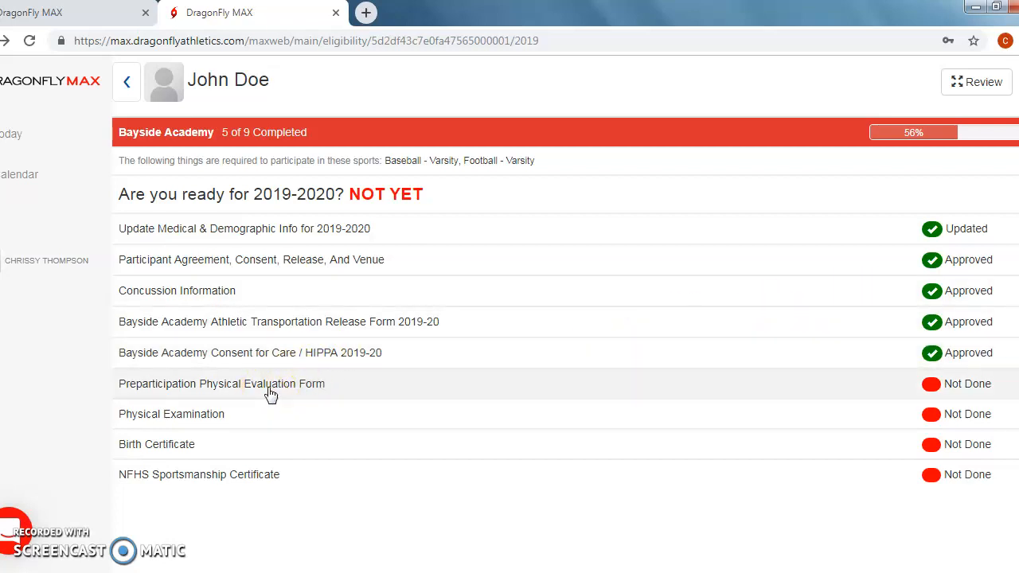
mouse_move(266, 388)
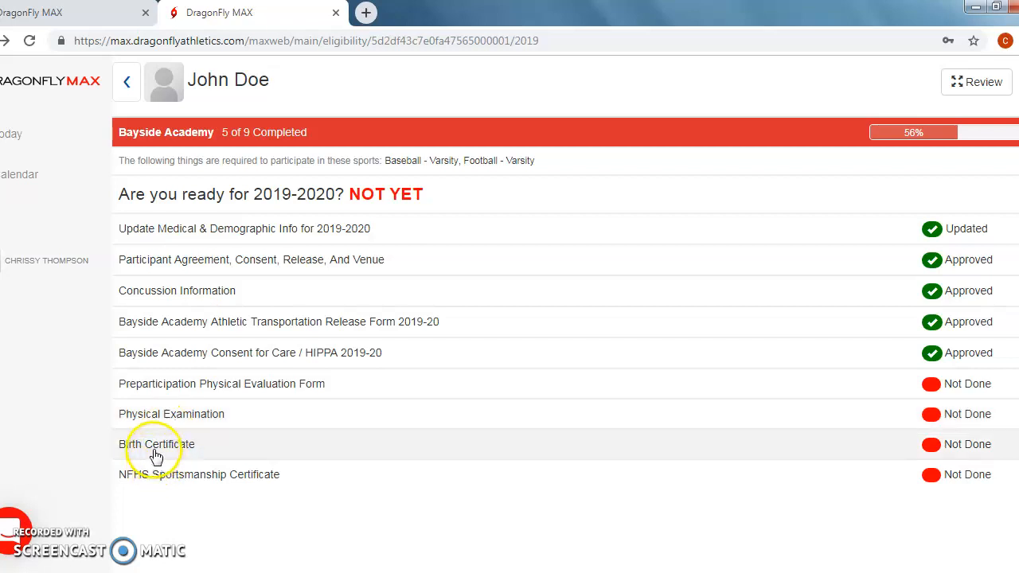
mouse_move(143, 489)
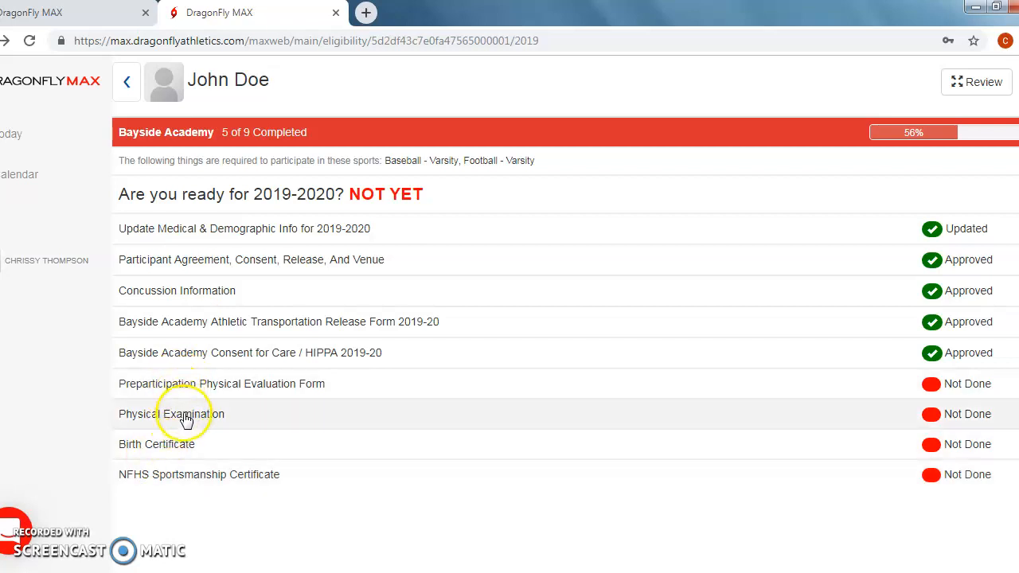
mouse_move(224, 478)
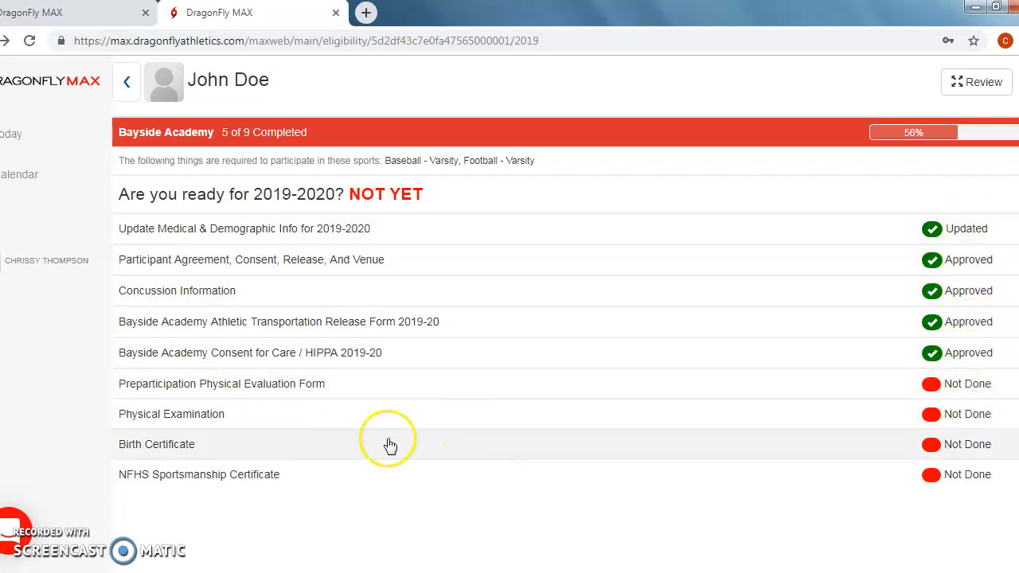
mouse_move(123, 326)
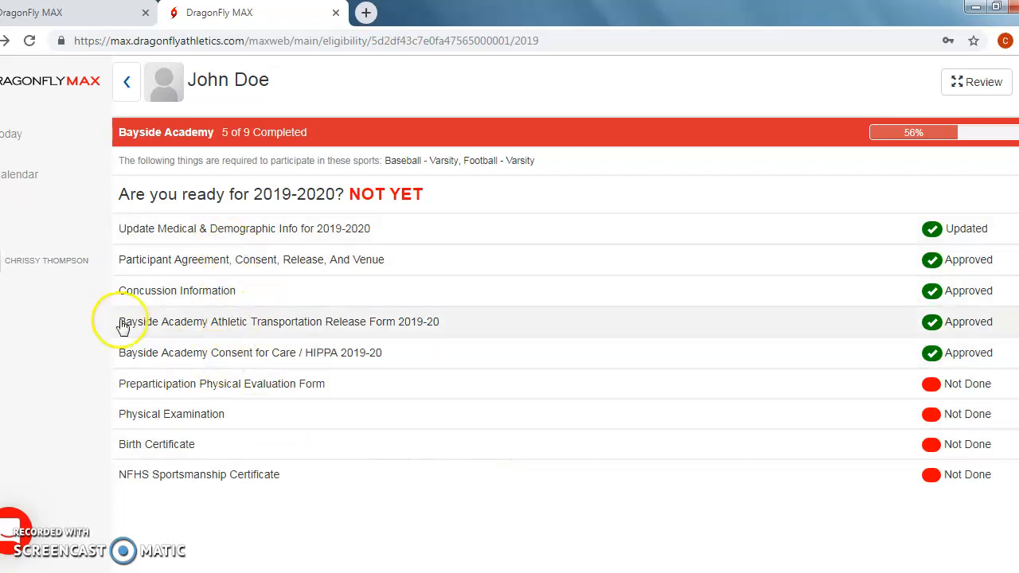
Return to the Today dashboard showing John Doe's paperwork at 56% completed.
left_click(12, 134)
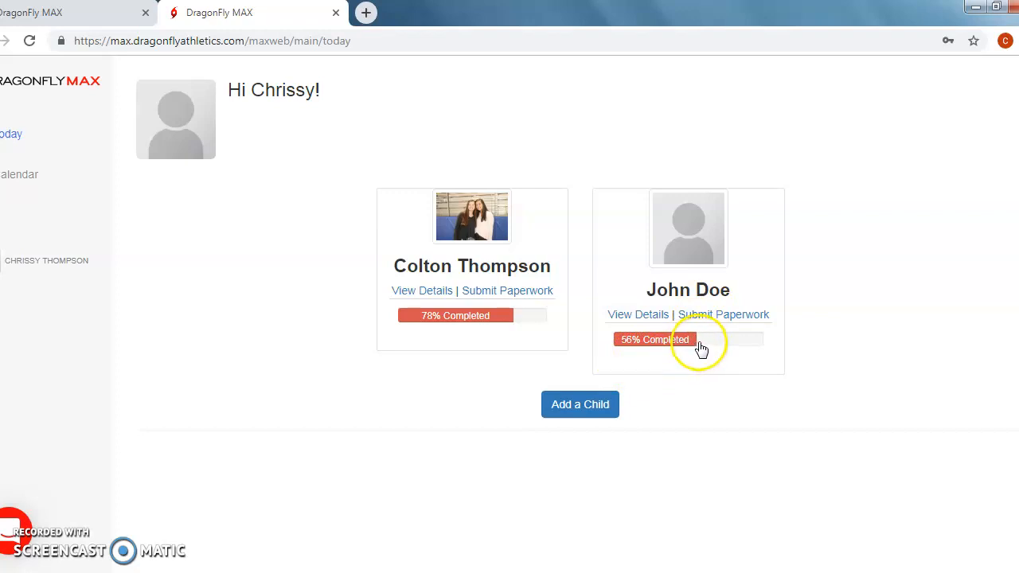
mouse_move(760, 346)
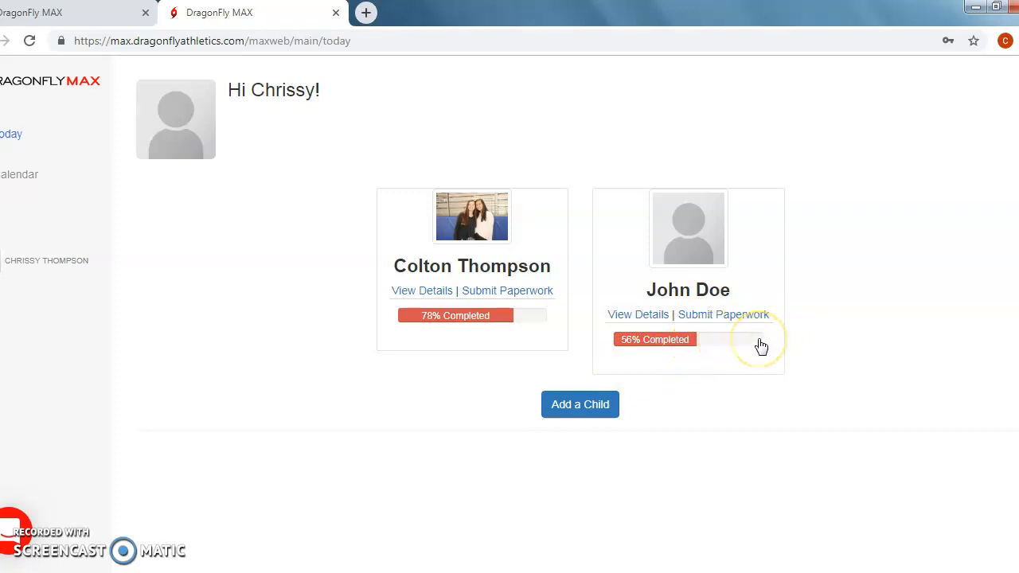